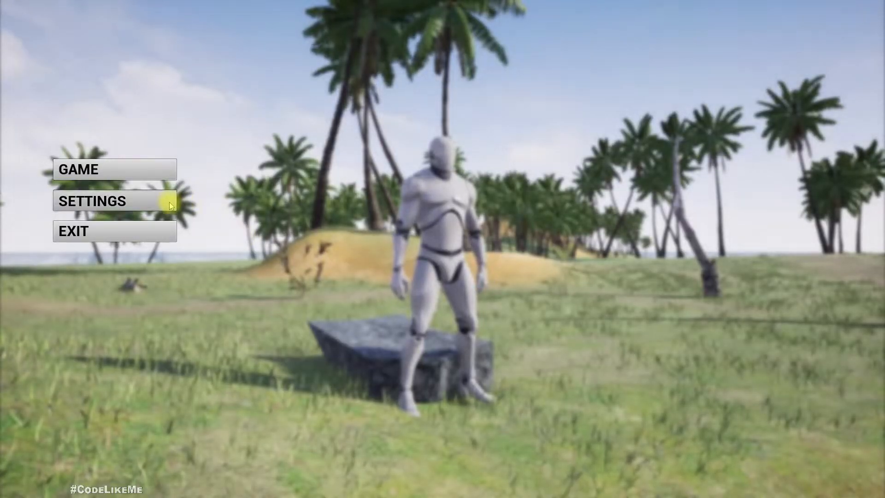
In the game's Settings, cycle Difficulty up to Medium and back to Easy.
click(93, 201)
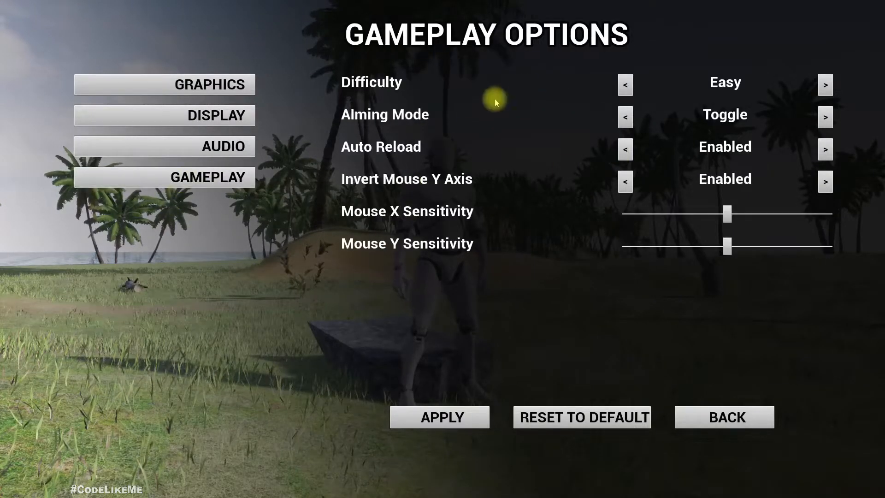
mouse_move(694, 64)
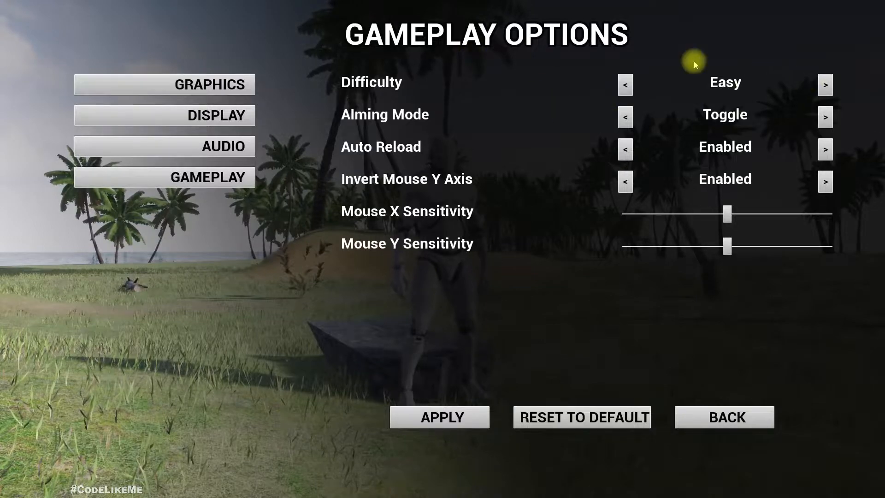
click(824, 85)
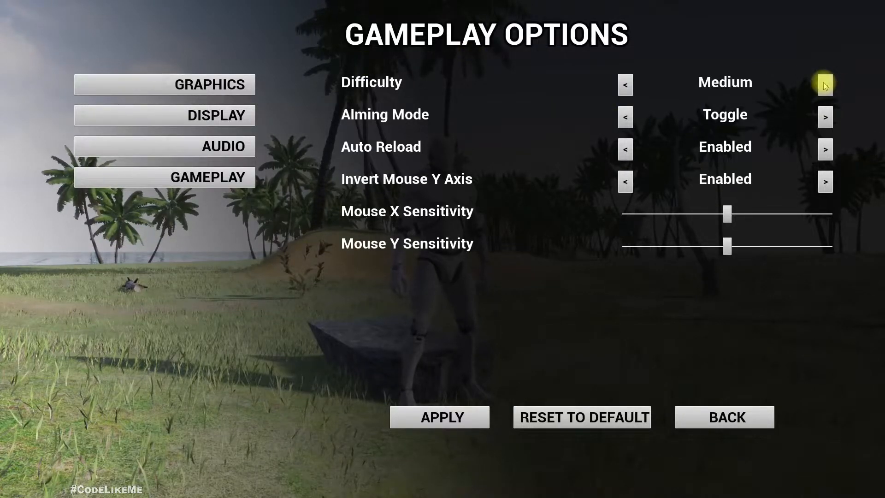
click(824, 85)
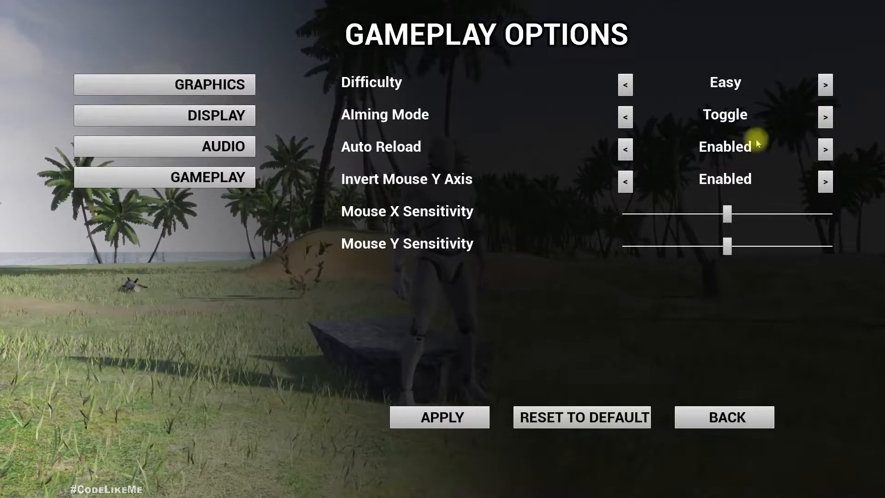
Disable Auto Reload and Invert Mouse Y, and adjust the mouse Y sensitivity slider.
click(824, 149)
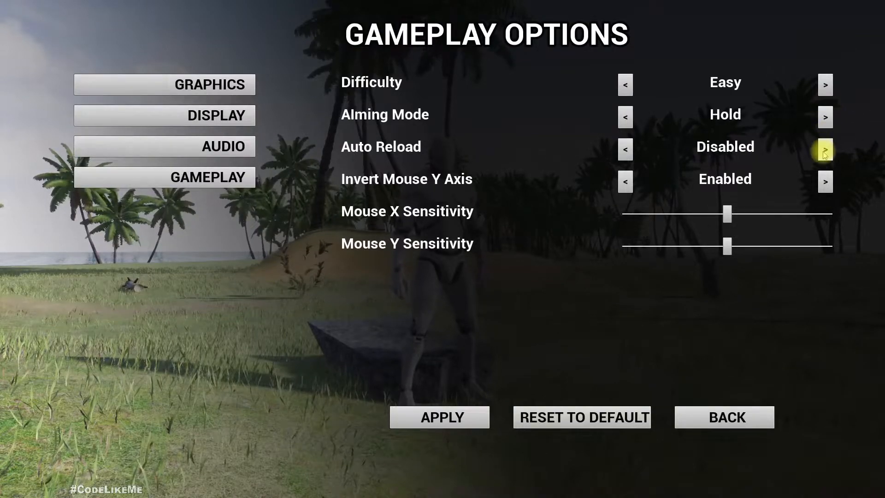
mouse_move(824, 182)
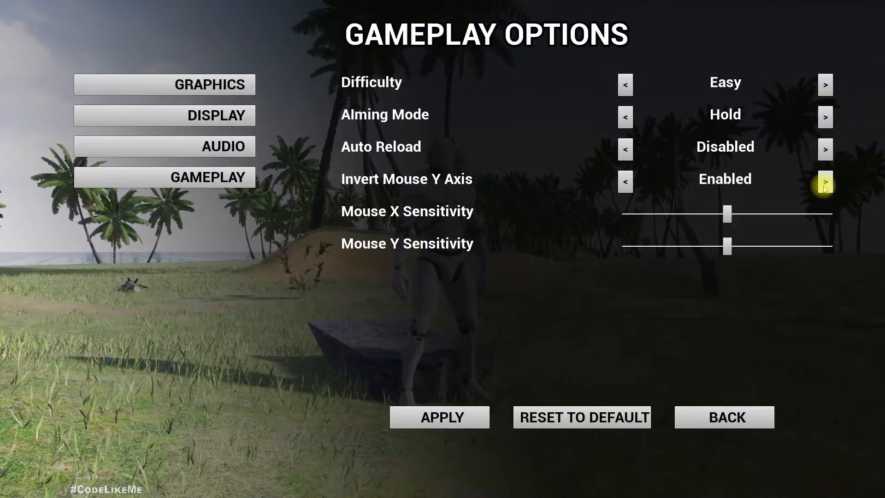
click(824, 182)
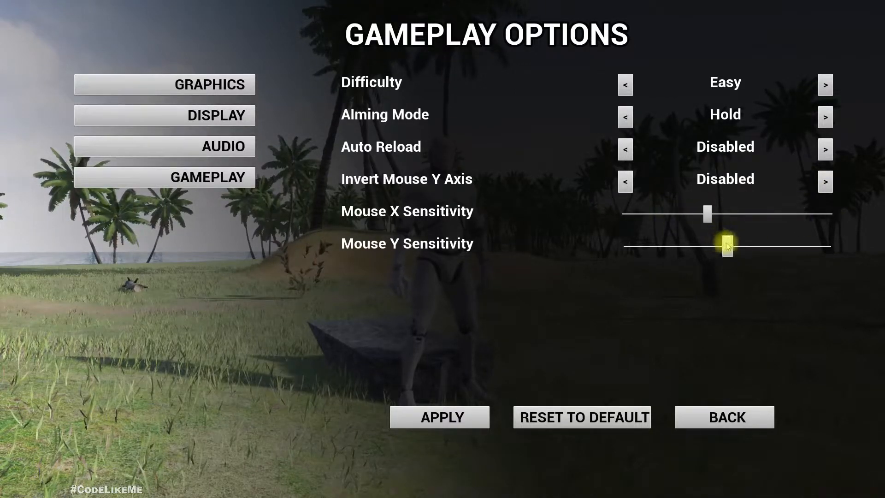
drag(727, 245, 707, 247)
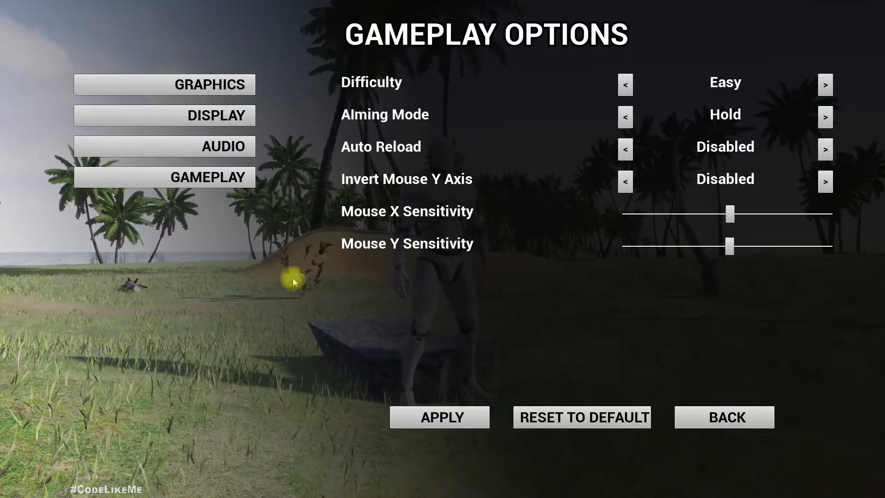
mouse_move(231, 312)
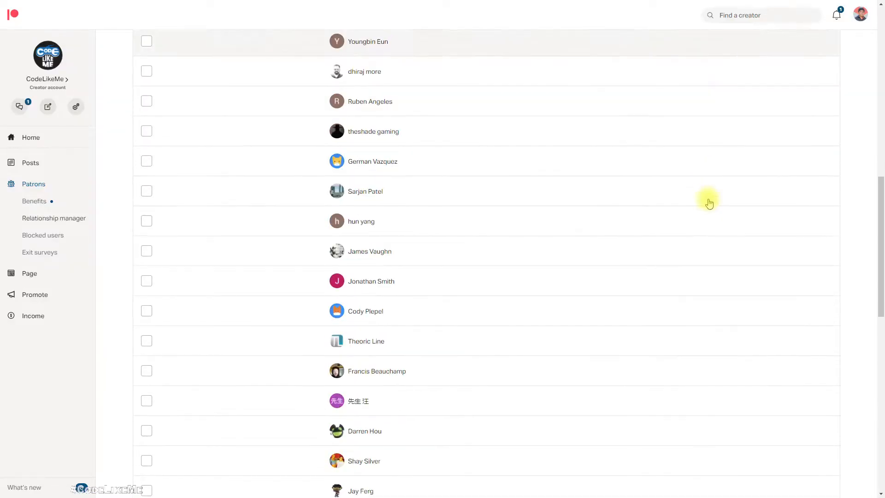
Page forward through the Patreon active patrons list to its final page.
click(458, 464)
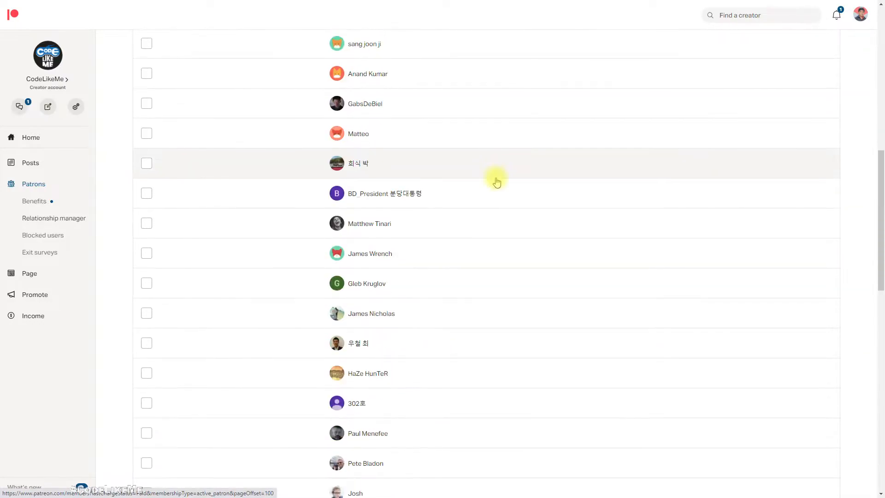
scroll(down, 3)
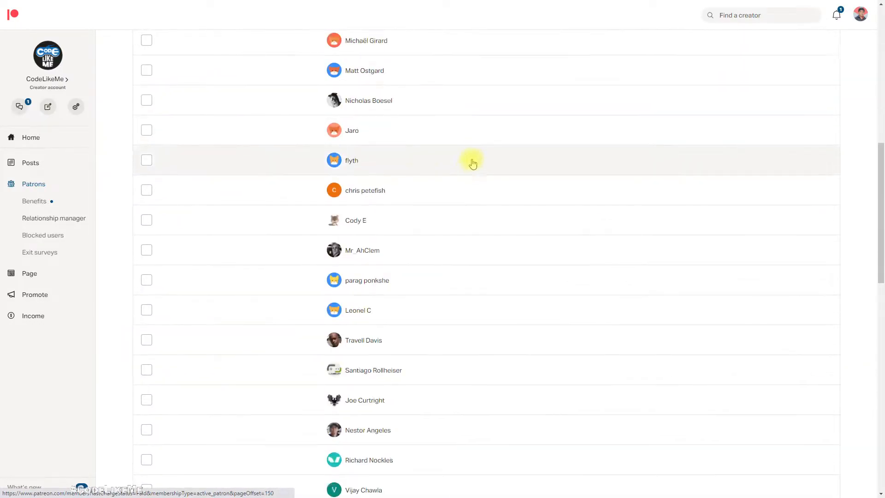
click(494, 464)
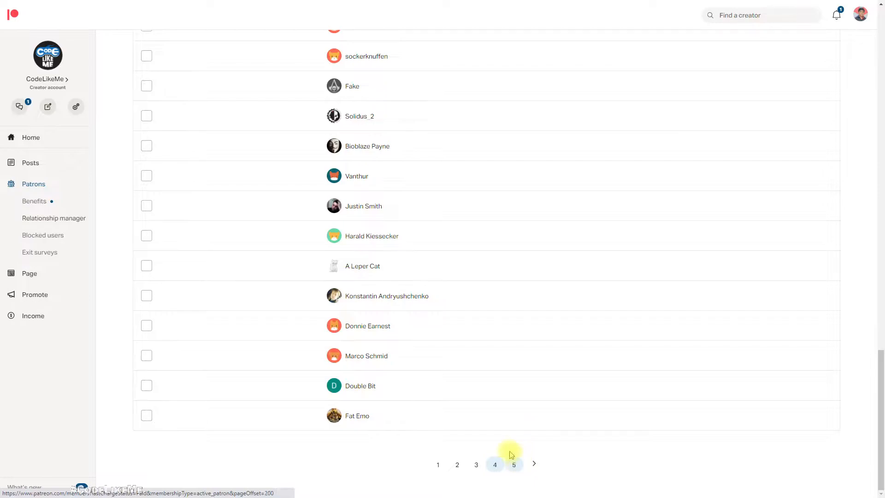
click(513, 464)
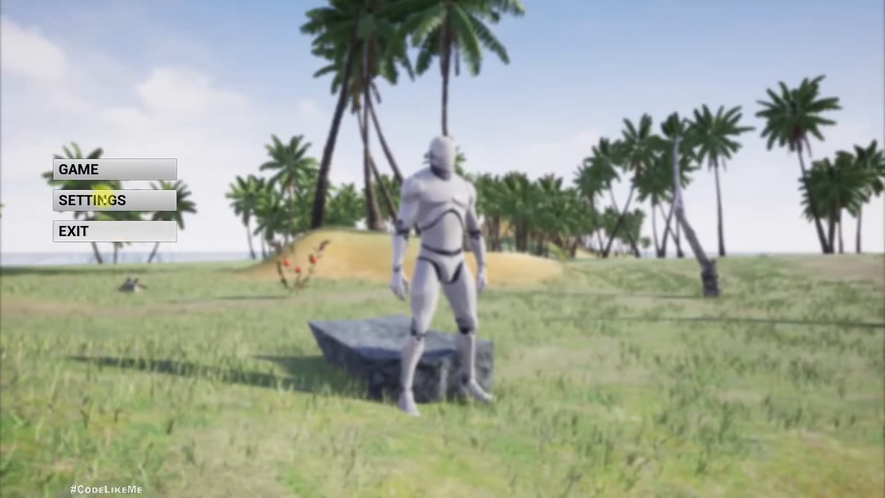
Enter the game's Settings and view the Audio then Gameplay options pages.
click(102, 200)
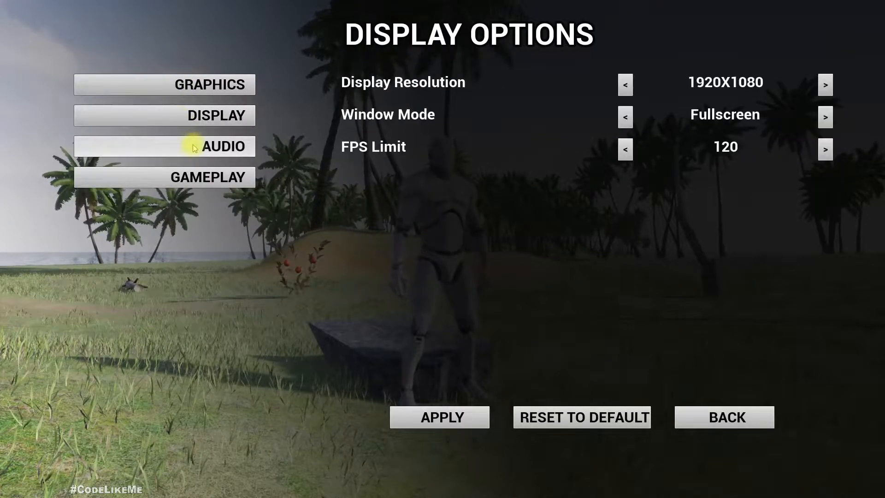
click(164, 147)
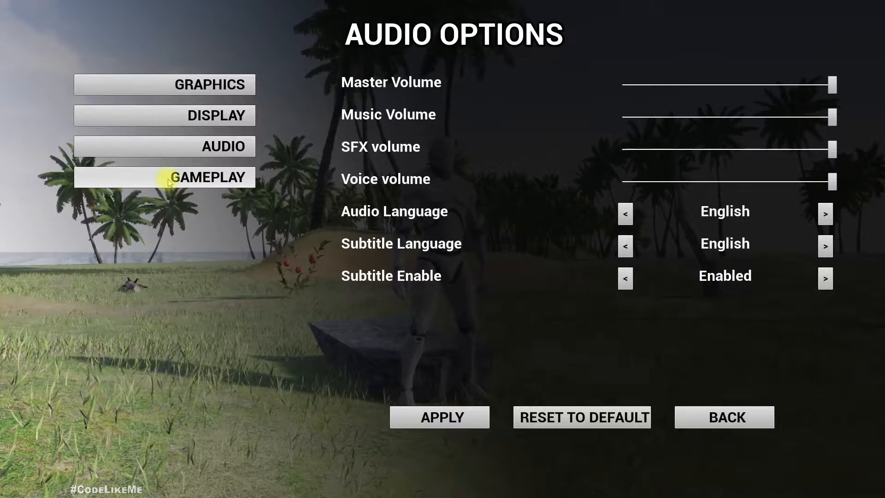
click(164, 177)
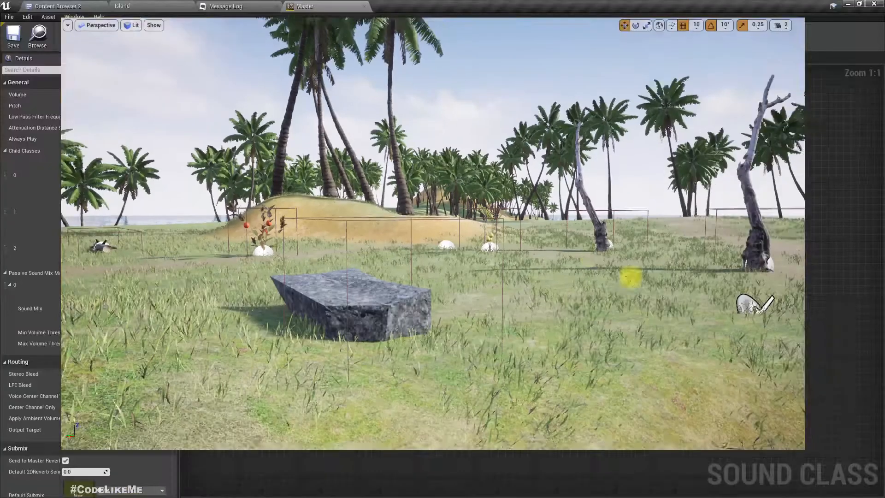
Browse the Content Browser to the BP/UI folder of widget blueprints and enums.
click(306, 7)
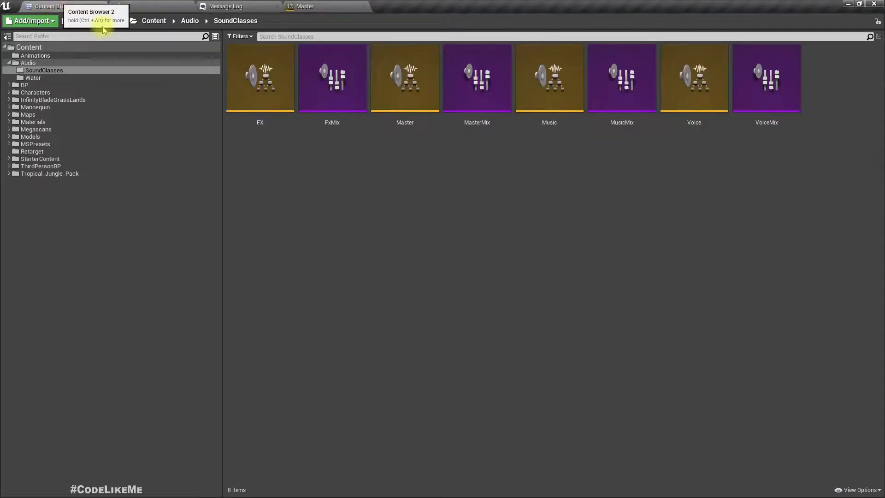
click(24, 85)
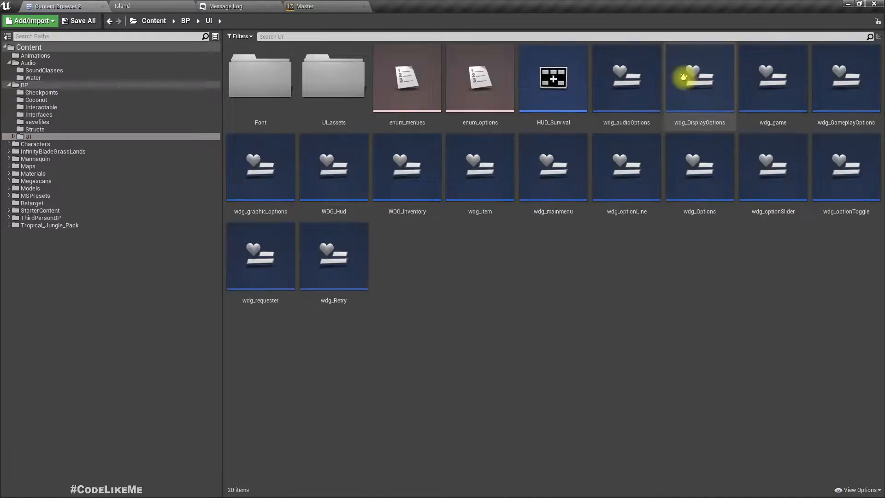
mouse_move(755, 143)
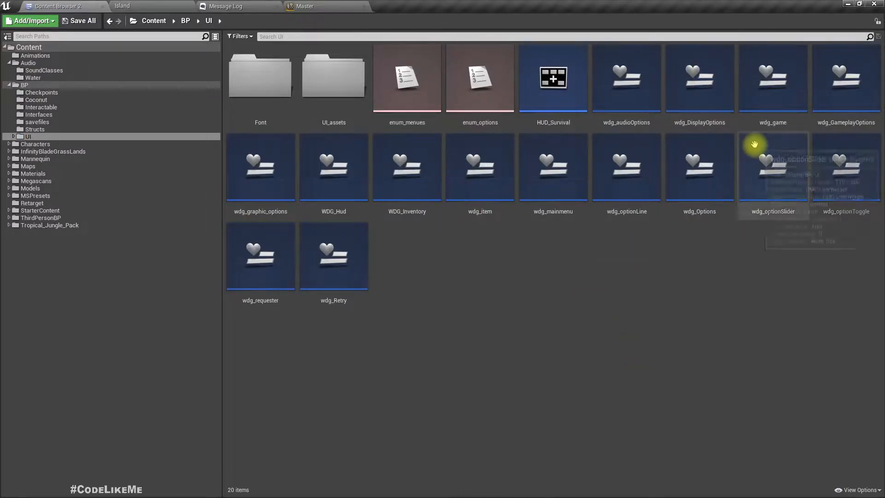
mouse_move(657, 278)
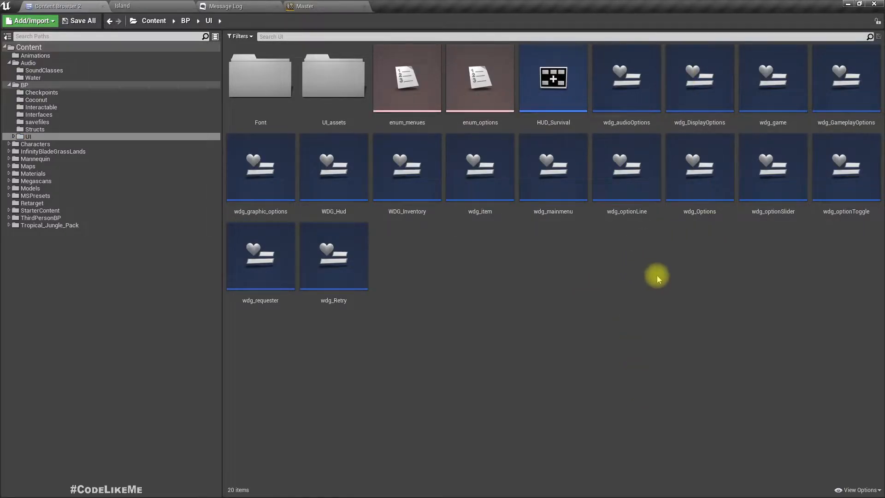
Open wdg_Options on its event graph showing where Cancel Changes is used.
double_click(700, 167)
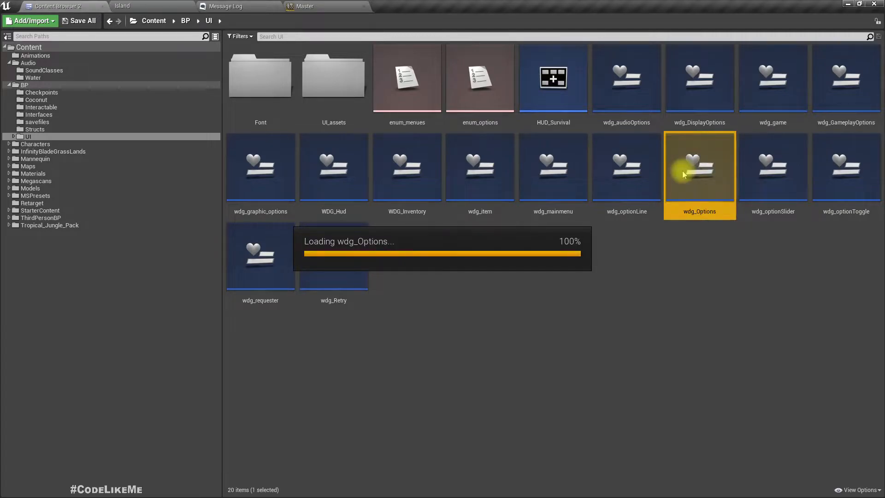
double_click(700, 167)
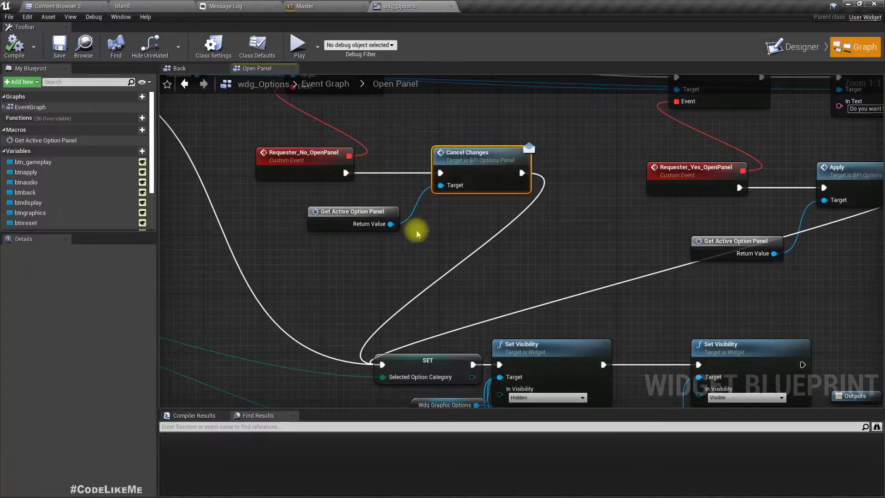
scroll(down, 3)
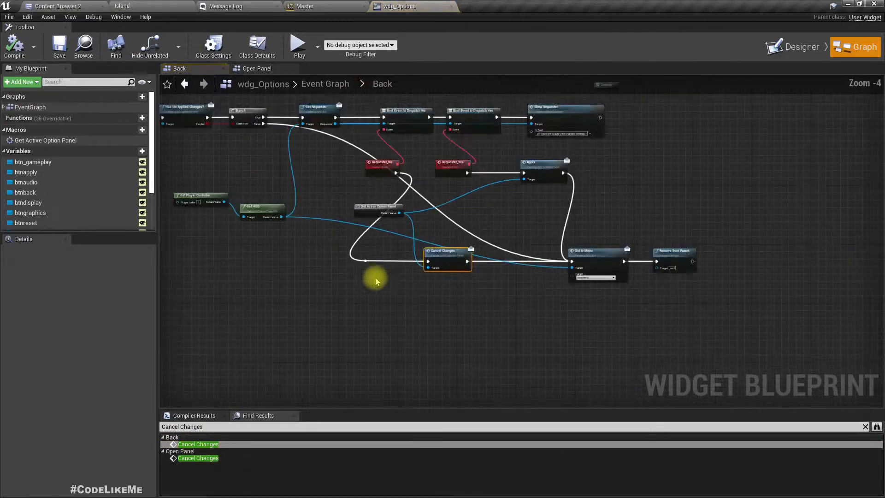
Open the wdg_GameplayOptions widget blueprint from the BP/UI folder.
click(57, 7)
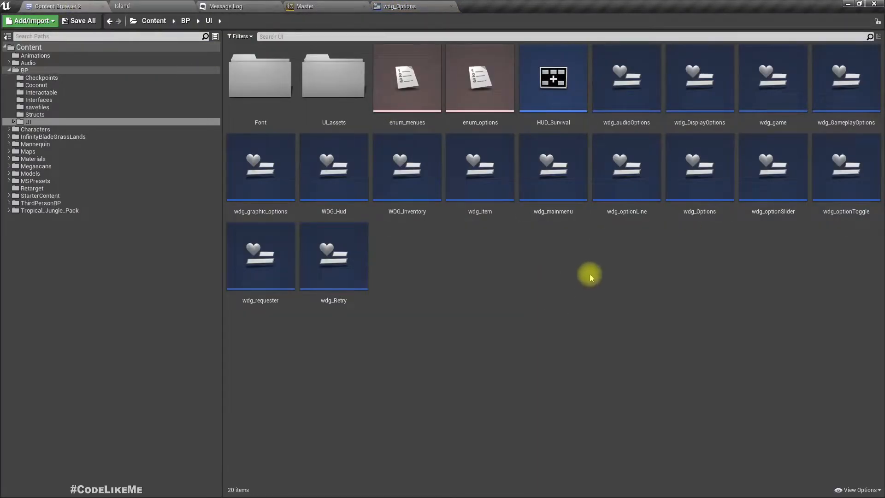
mouse_move(673, 330)
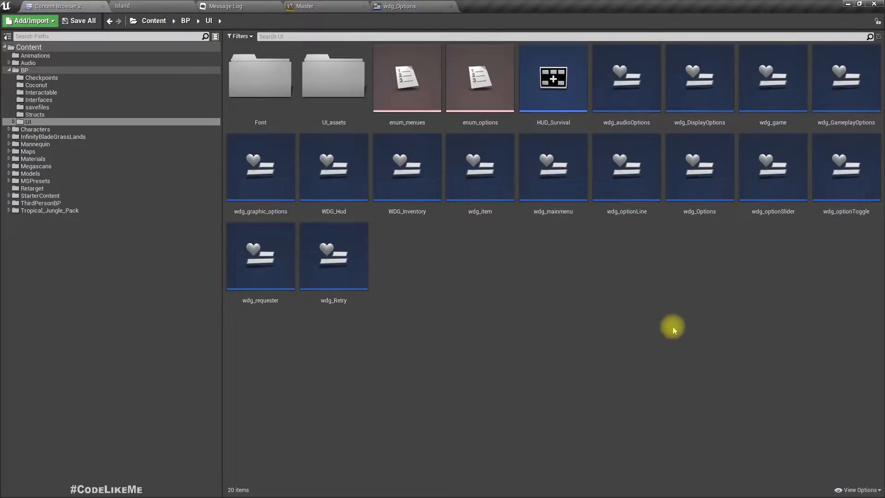
mouse_move(593, 282)
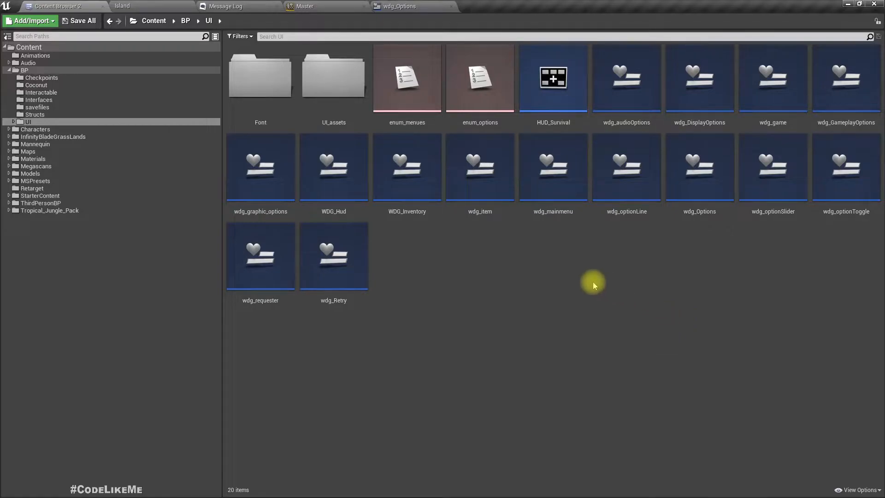
mouse_move(769, 200)
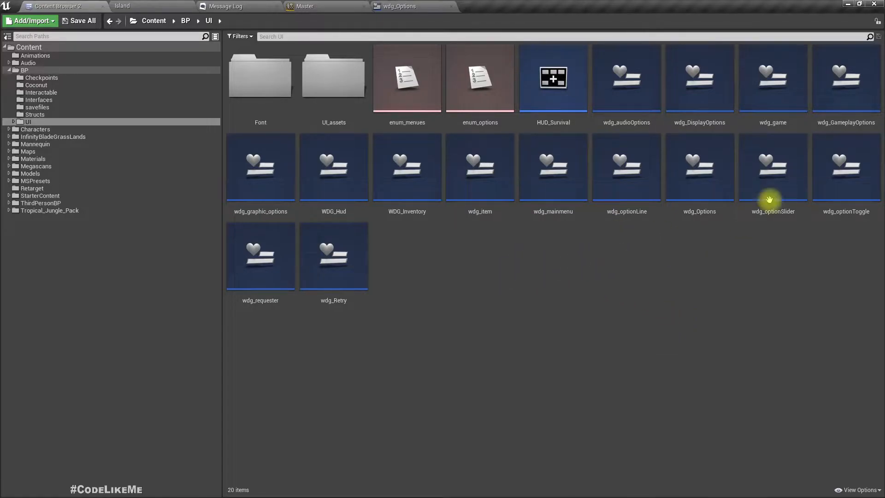
click(845, 77)
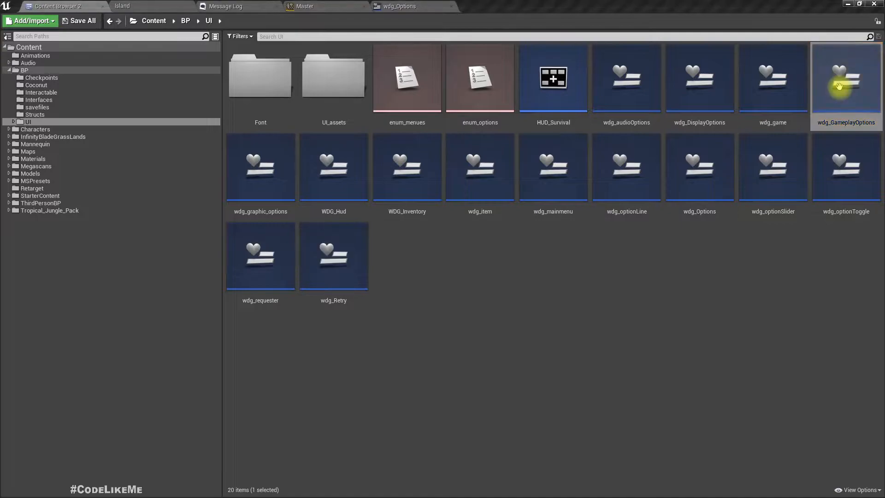
double_click(845, 78)
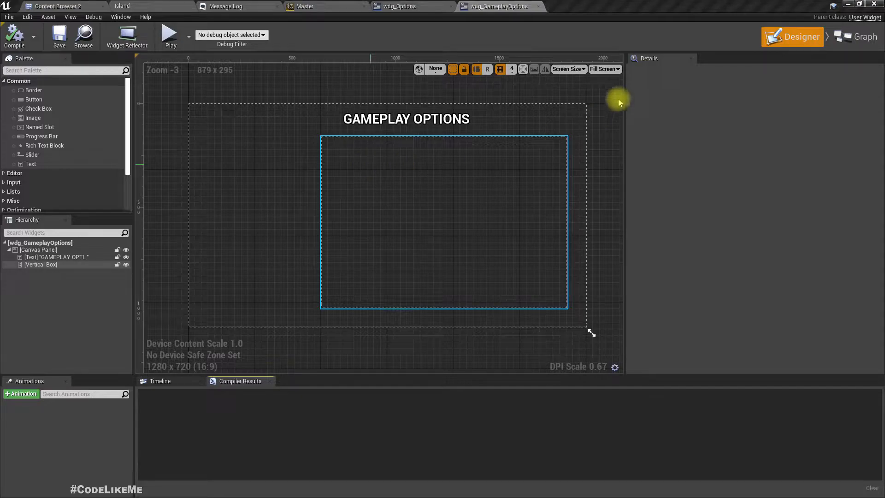
mouse_move(401, 146)
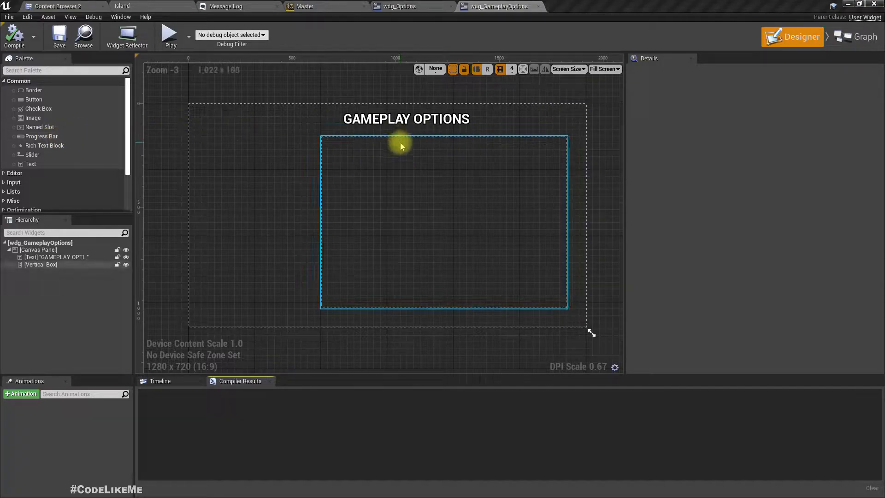
Add a wdg_OptionLine row from the Palette into the empty Vertical Box.
click(41, 265)
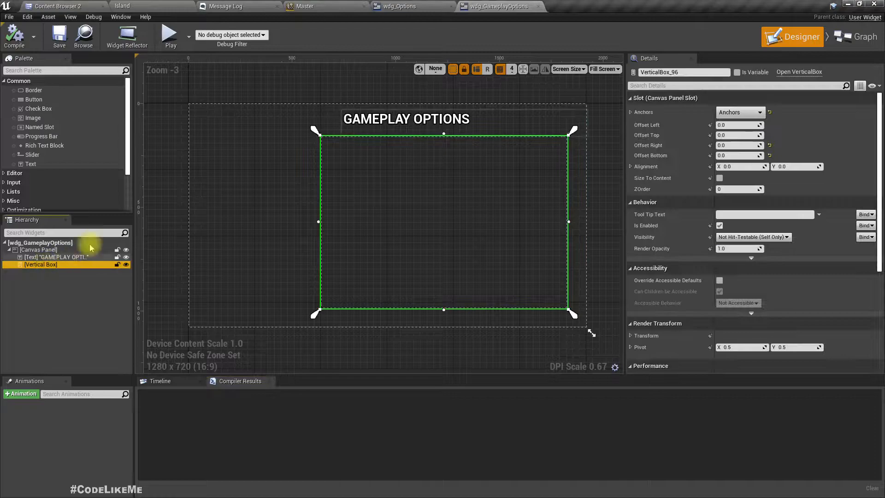
mouse_move(127, 186)
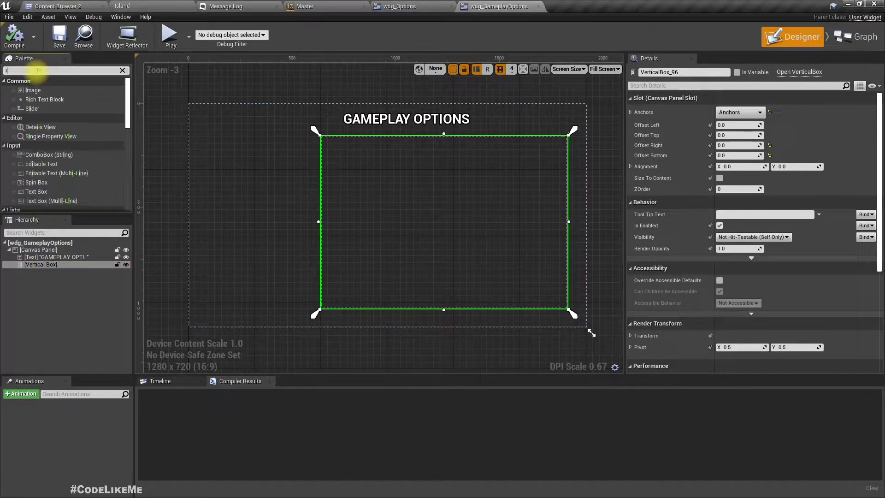
text(input)
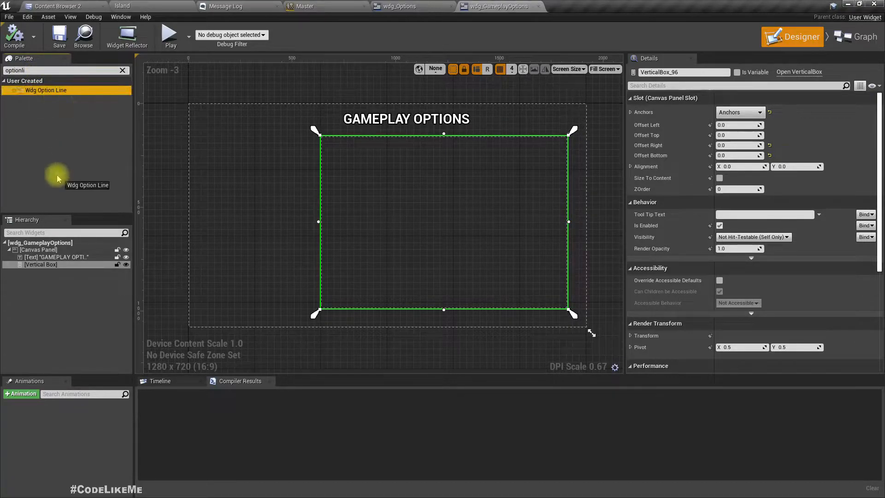
drag(58, 175, 88, 274)
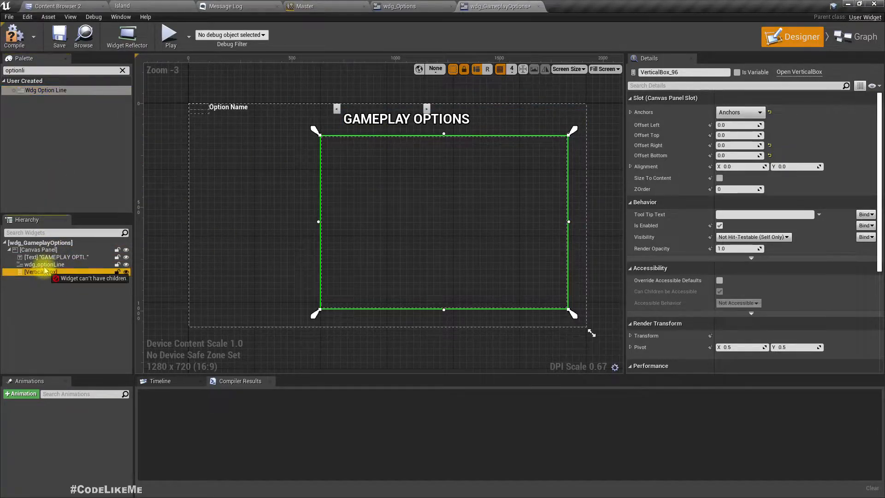
click(44, 265)
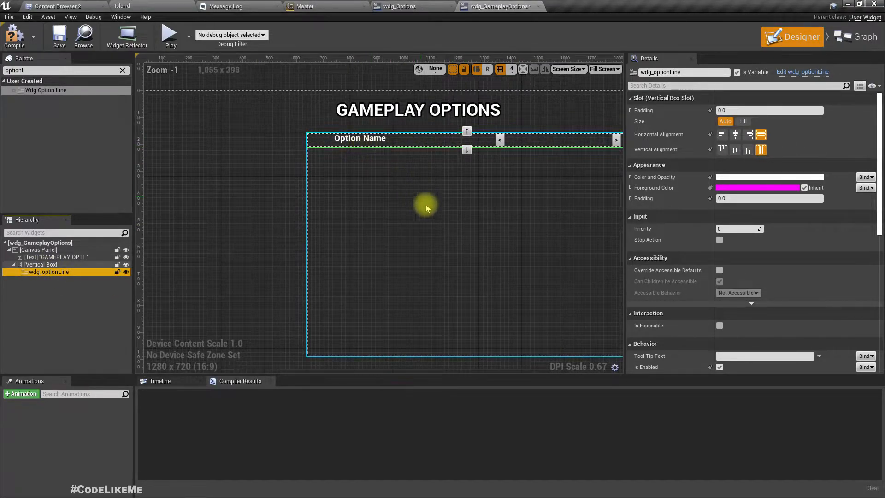
Name the two option-line rows difficulty and invert mouse in the Hierarchy.
click(48, 271)
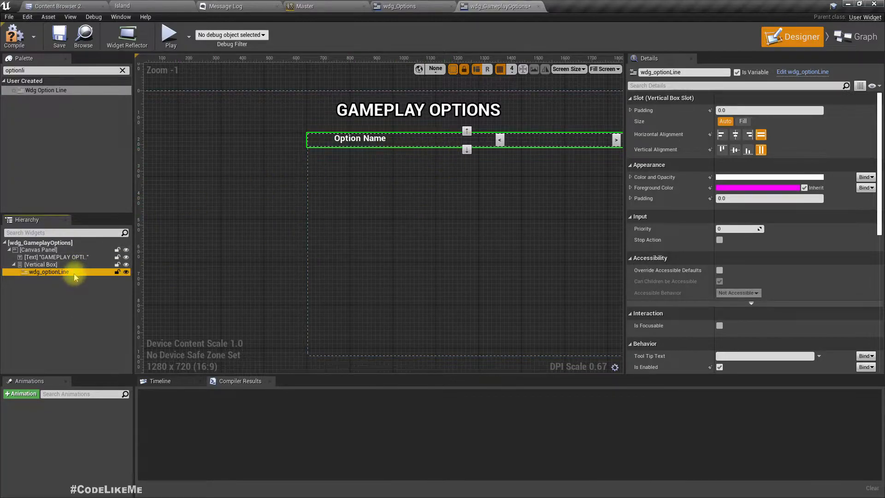
double_click(48, 271)
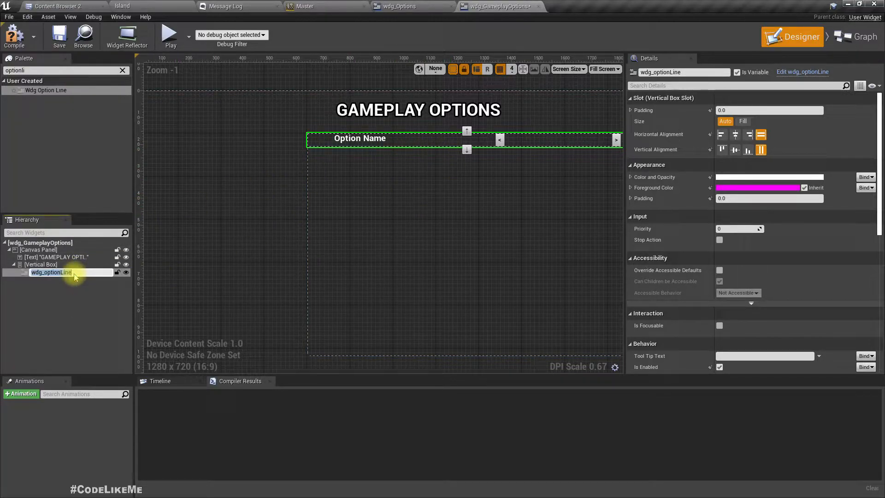
text(difficulty)
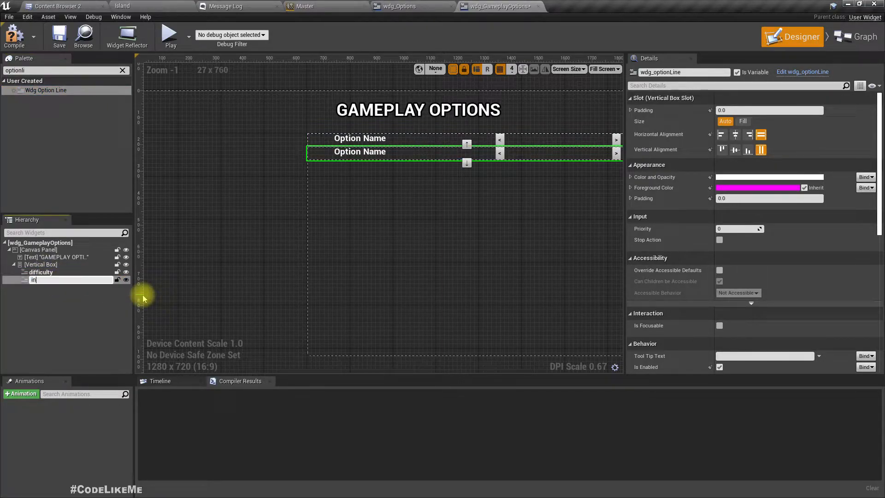
text(invert mouse)
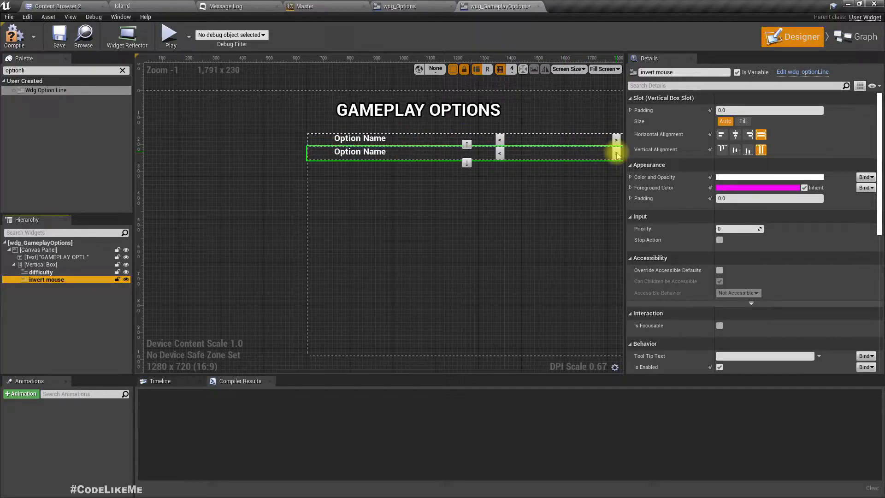
mouse_move(175, 262)
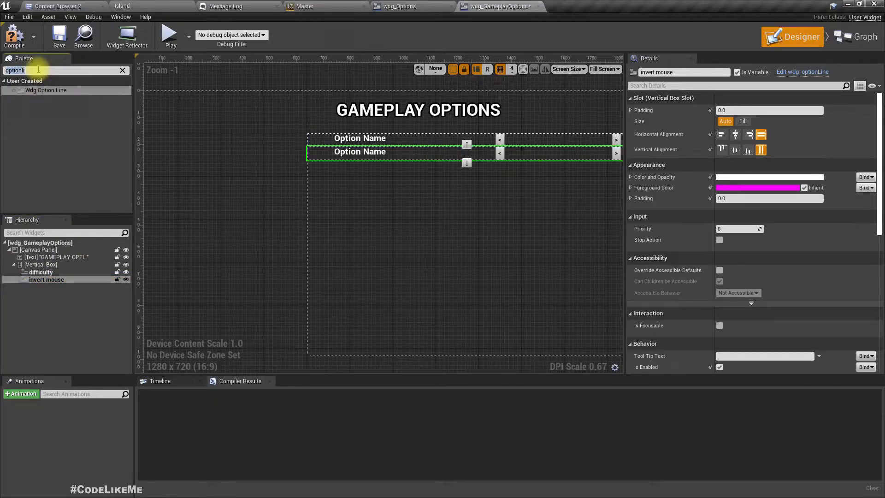
Add two wdg_OptionSlider rows named mouse x sensitivity and mouse y sensitivity.
text(mou)
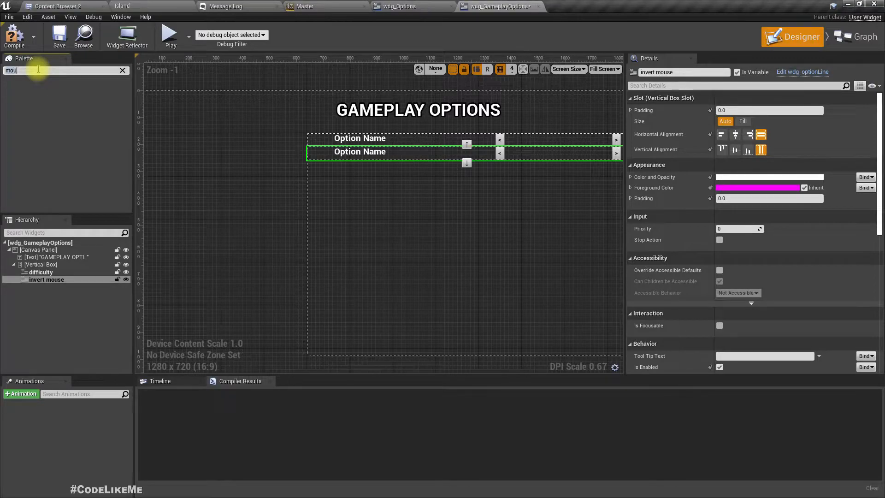
text(slid)
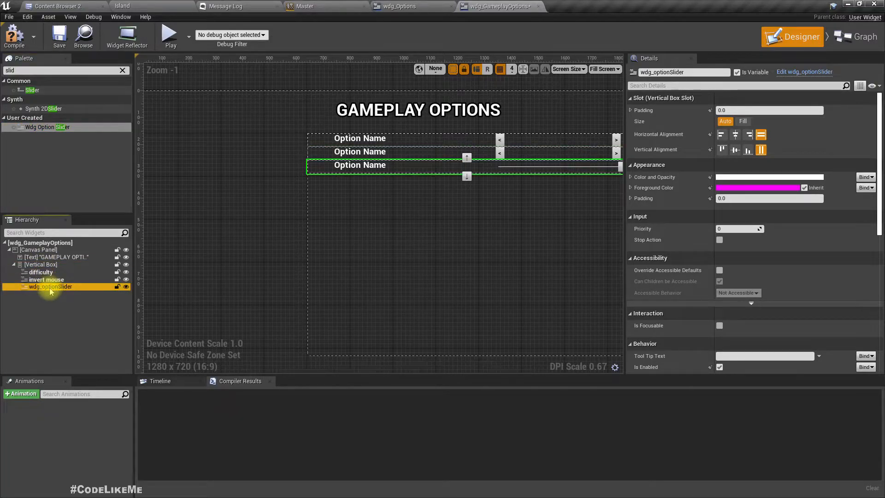
double_click(49, 285)
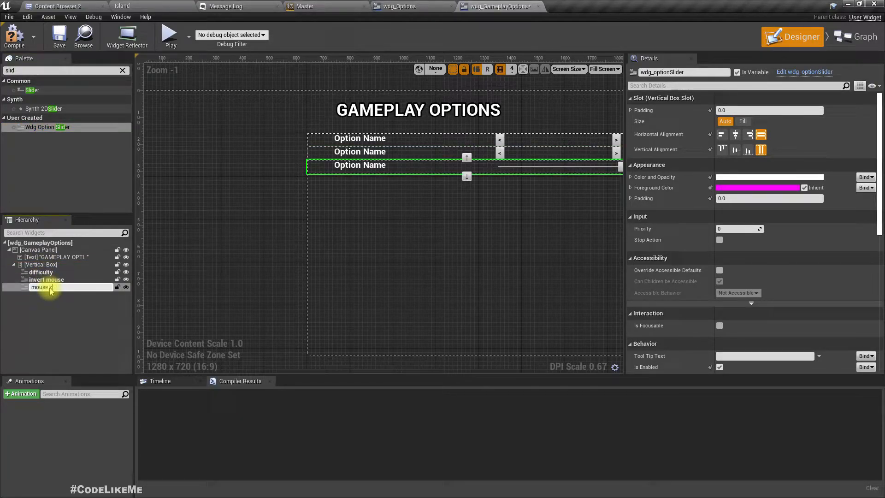
text(sensit)
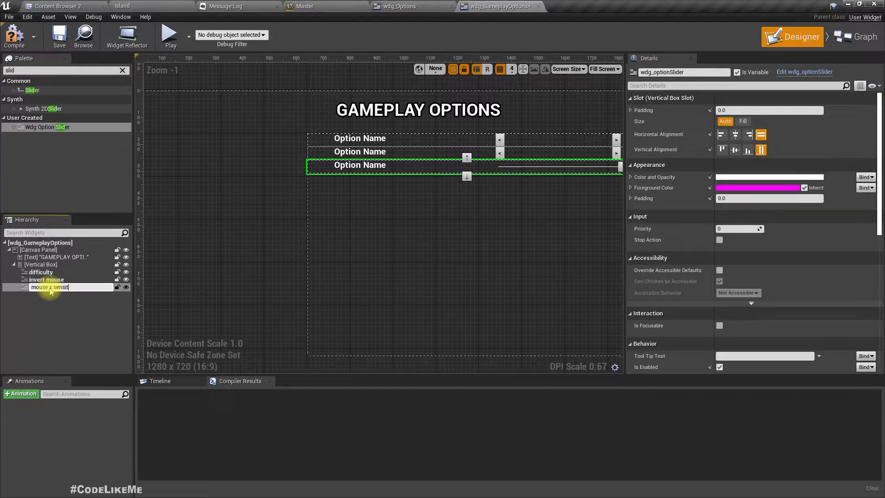
key(enter)
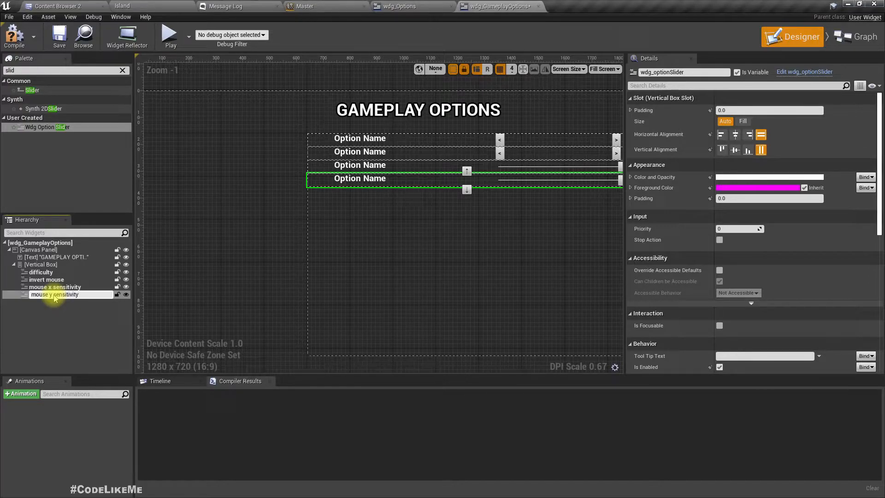
click(54, 294)
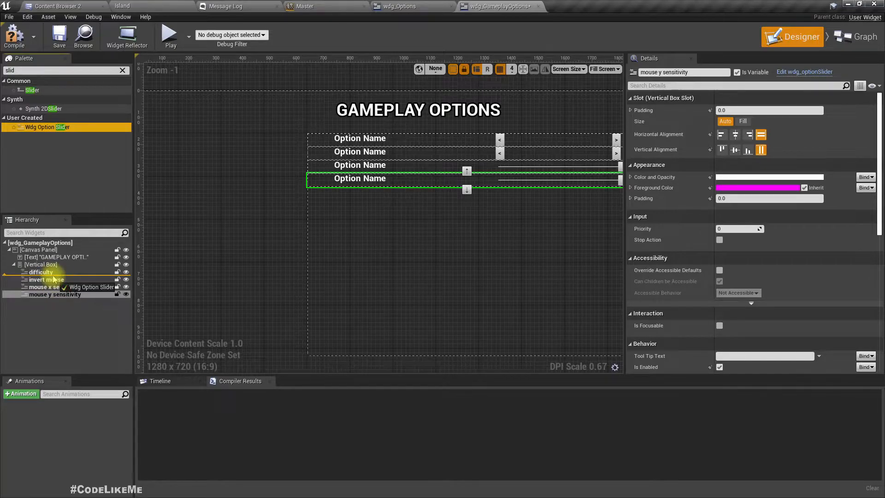
Add slider rows aiming mode and autio reload below difficulty, making six rows.
click(50, 279)
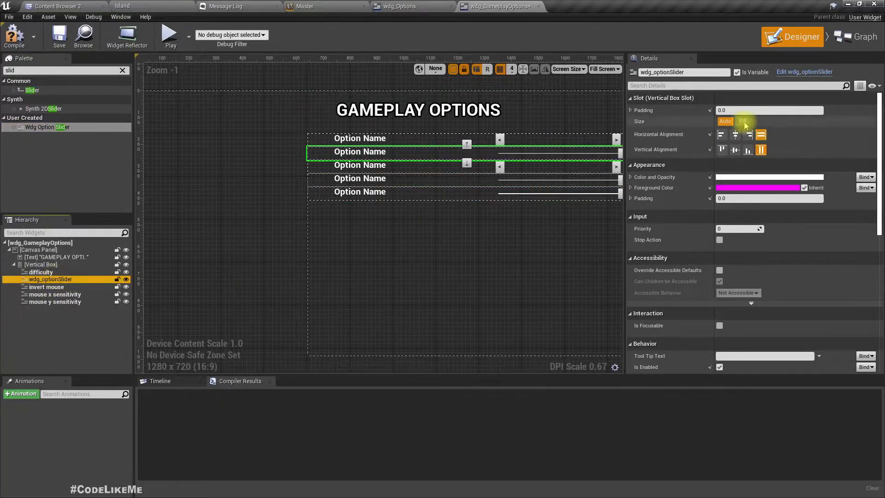
click(743, 121)
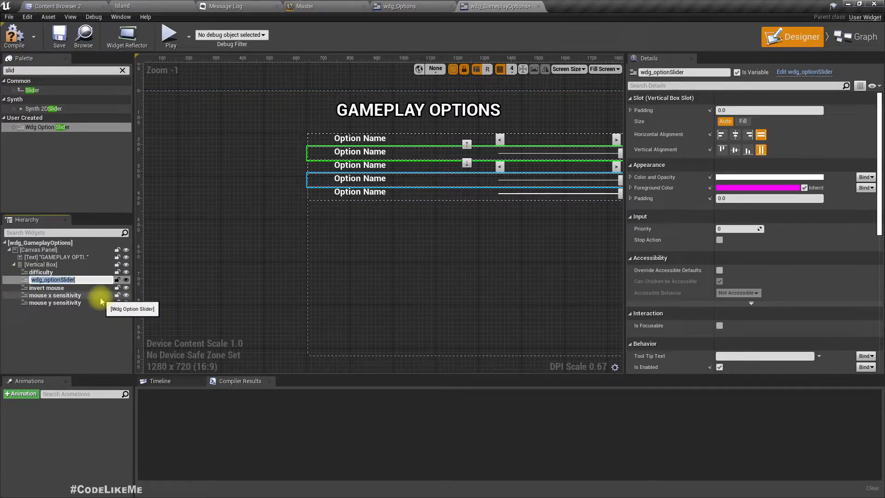
text(aiming mode)
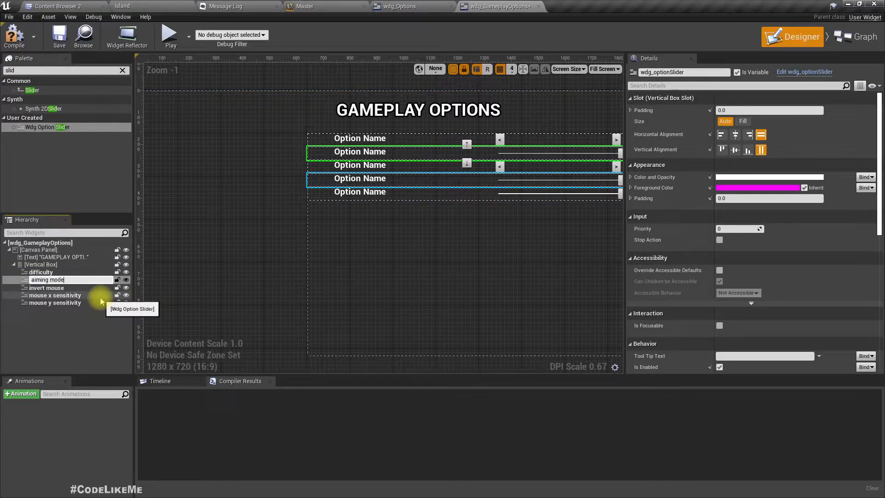
click(46, 279)
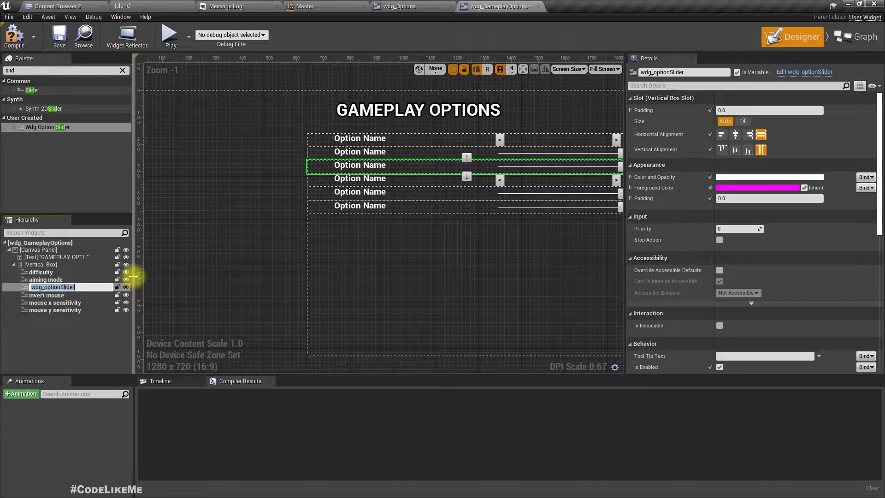
text(autio reload)
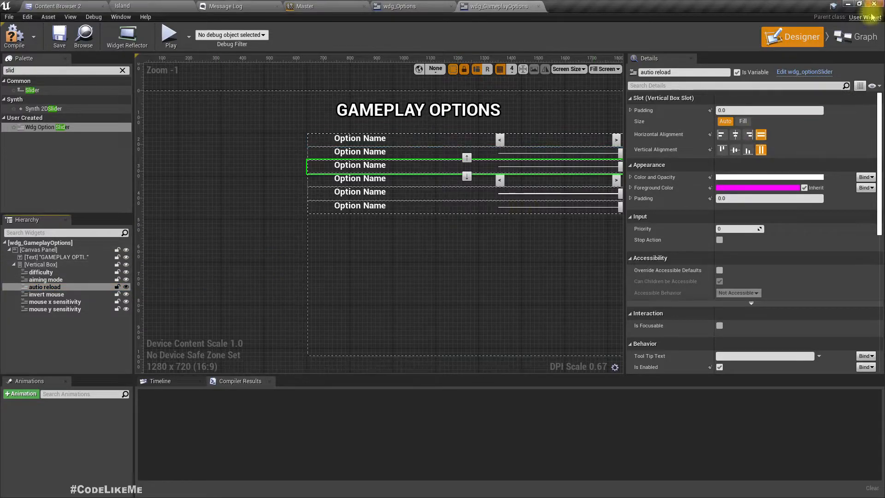
click(860, 36)
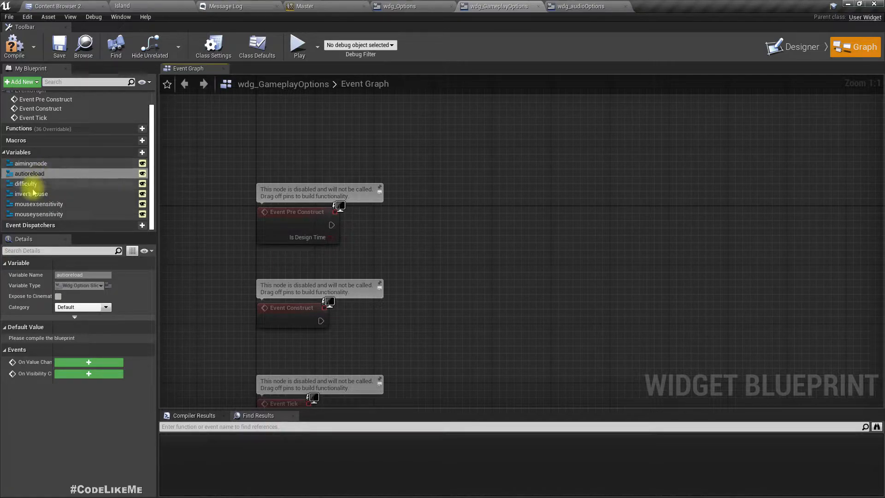
Drag the aimingmode variable into the Event Graph feeding an Initialize Option node.
drag(31, 164, 452, 215)
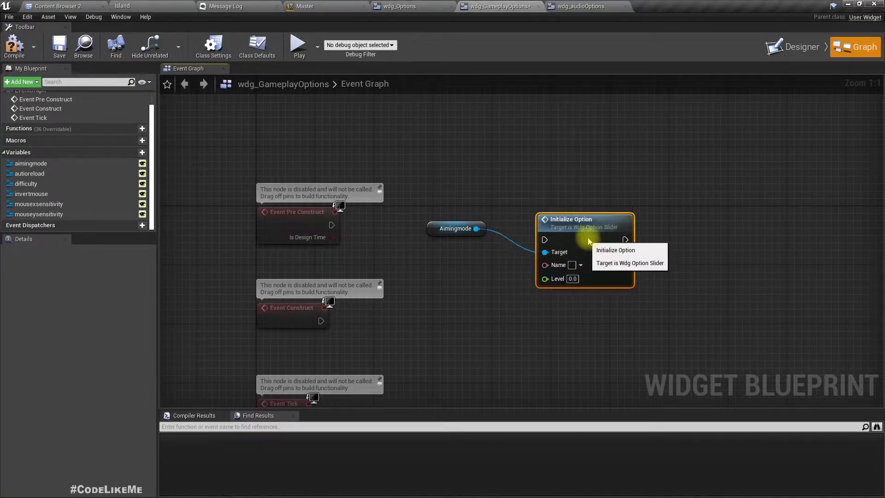
drag(590, 234, 590, 212)
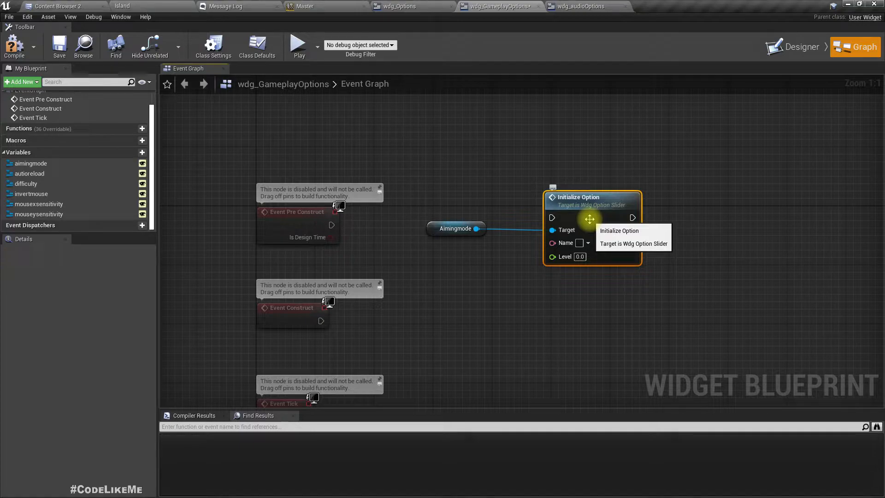
mouse_move(640, 277)
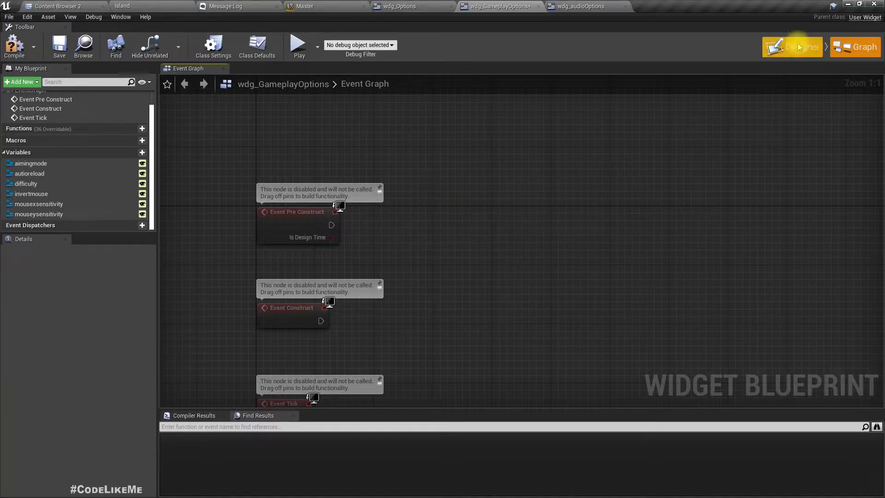
Add an option line widget from the Palette into the Vertical Box at the aiming mode row.
click(792, 37)
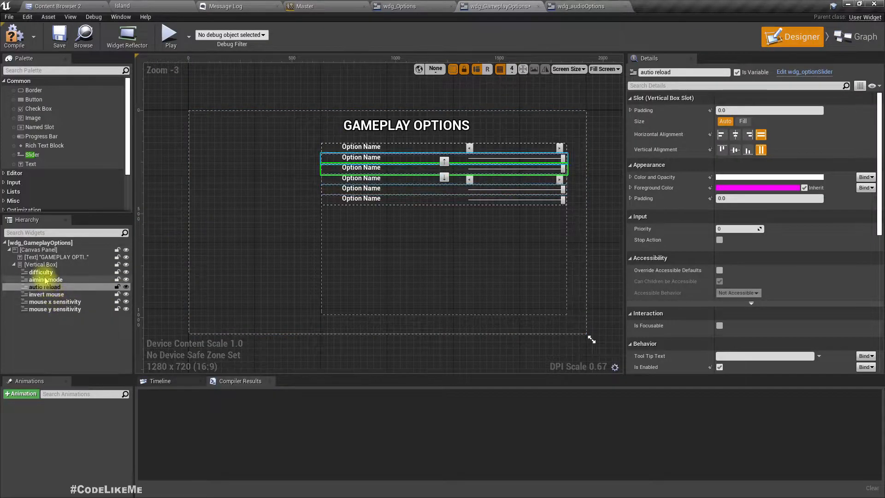
click(46, 280)
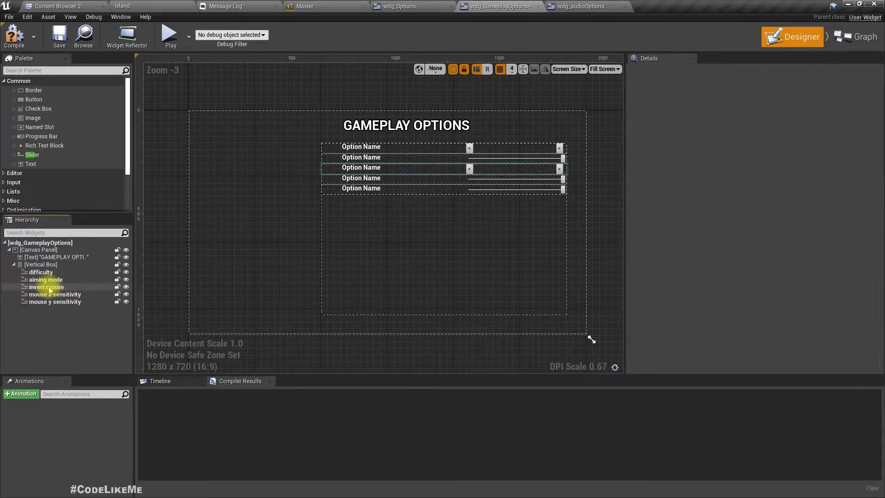
click(41, 272)
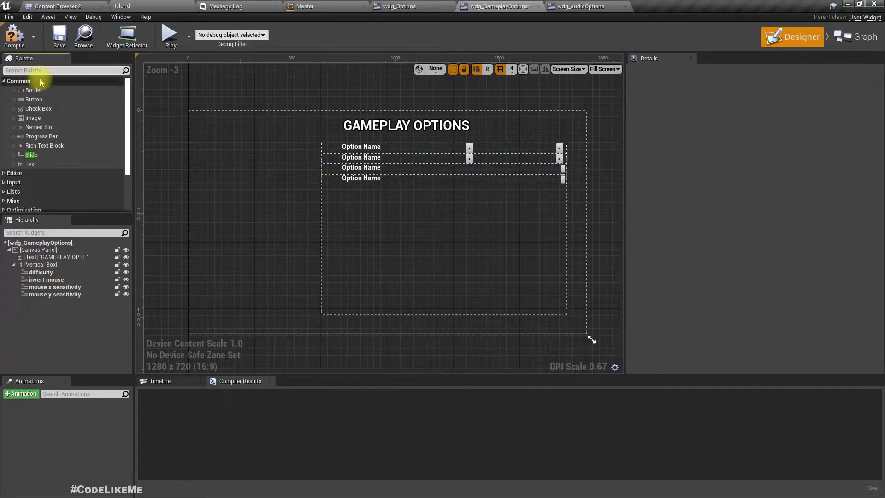
text(option line)
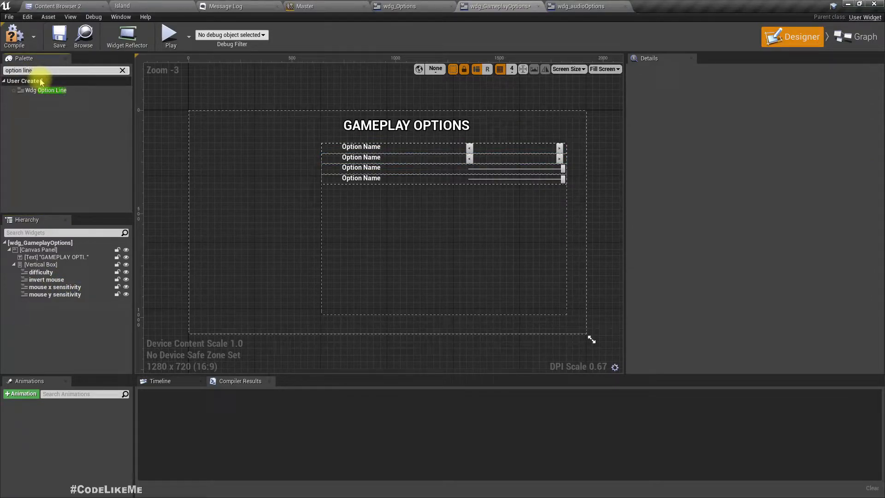
drag(51, 90, 39, 271)
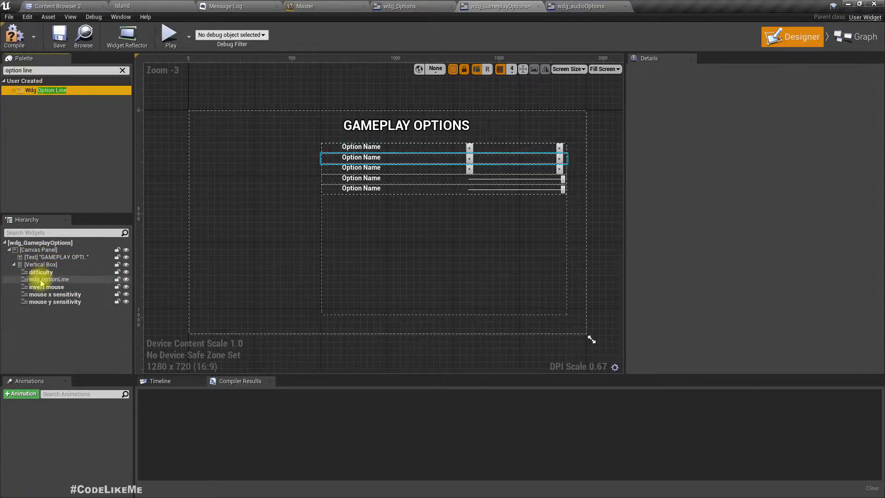
Rename the new option line to auto reload in the Hierarchy.
click(47, 279)
text(a)
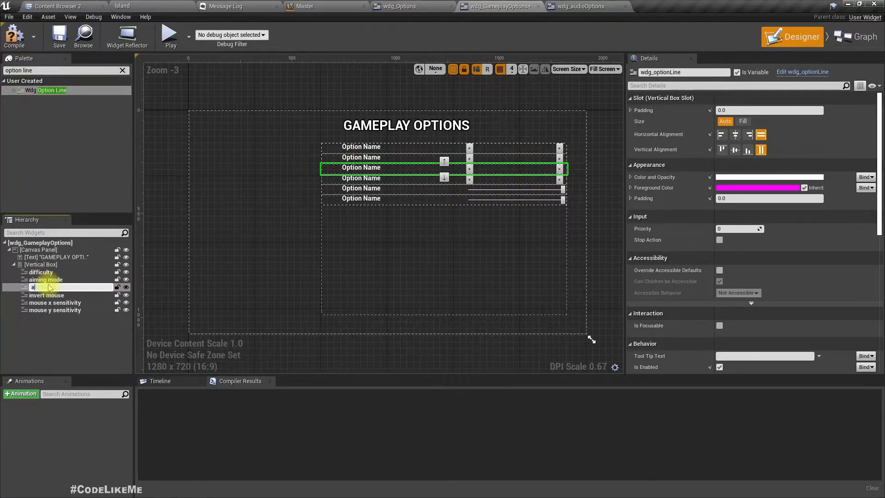
text(uto reload)
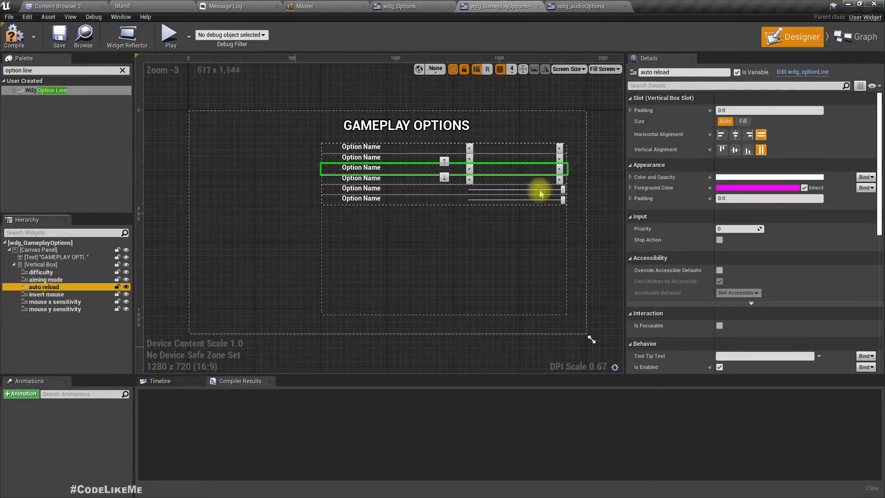
click(854, 46)
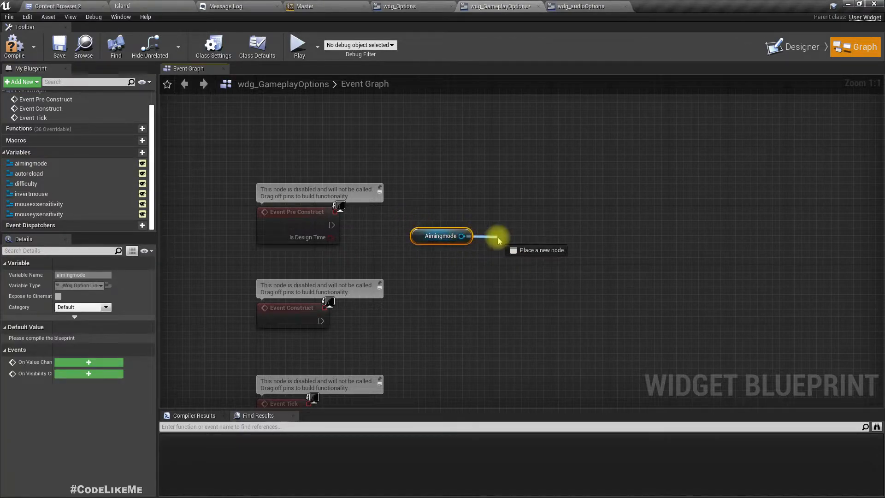
Wire Event Pre Construct into Override Options then Initialize Option on Aimingmode, named Aiming Mode.
click(499, 237)
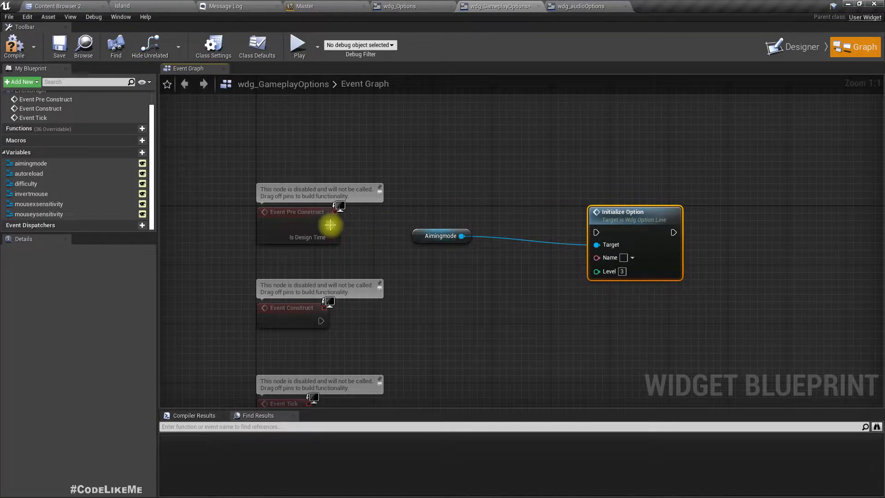
drag(333, 225, 594, 232)
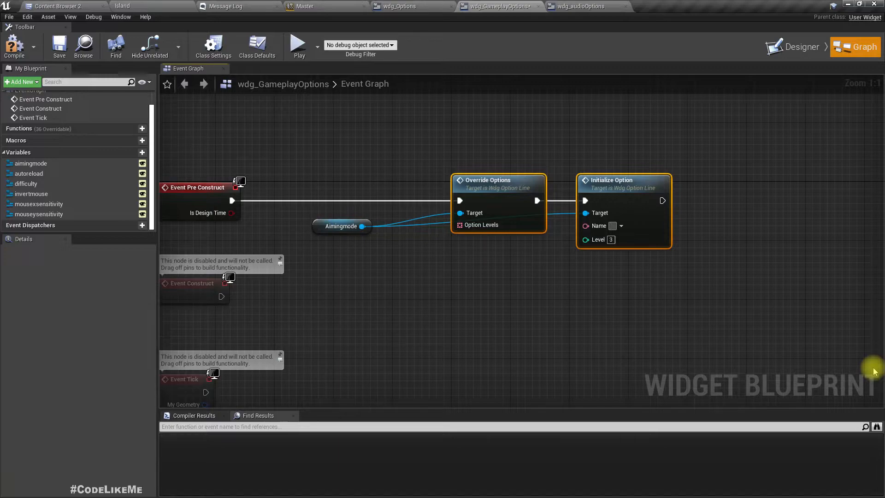
text(Aiming Mode)
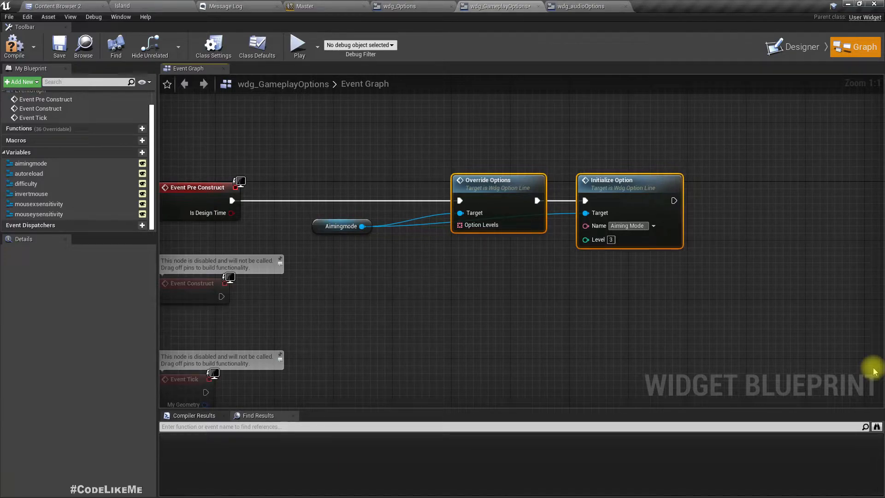
mouse_move(596, 240)
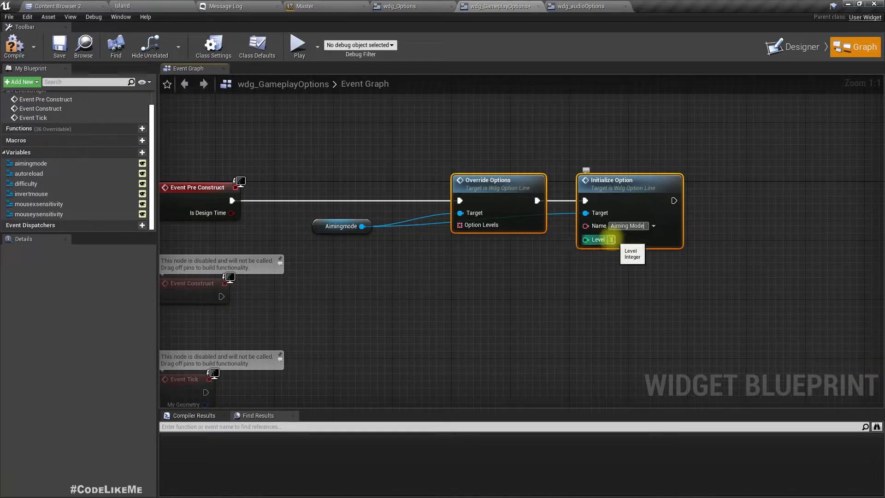
mouse_move(865, 343)
text(make)
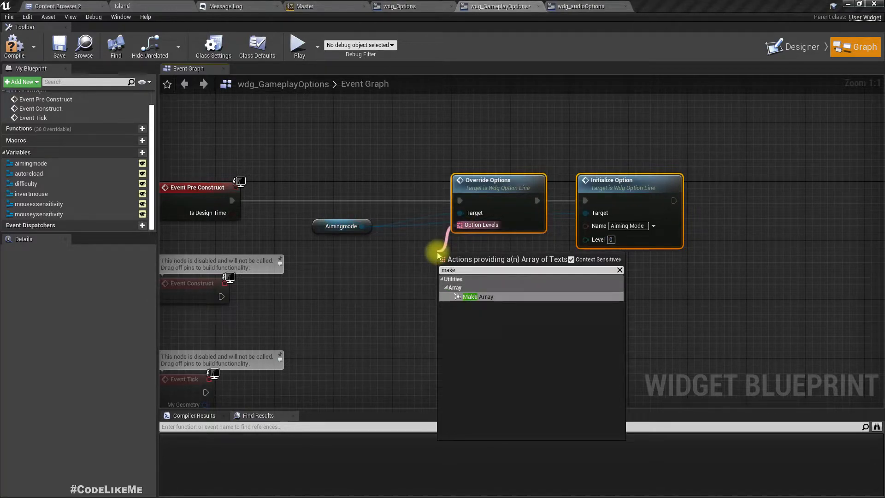
Feed Override Options a Make Array of Toggle and Hold, and reroute the Aimingmode wire.
click(469, 296)
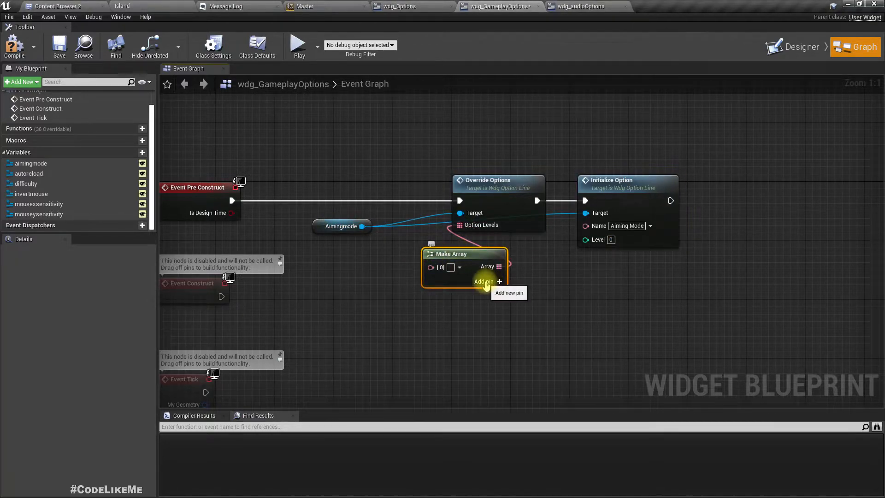
click(484, 282)
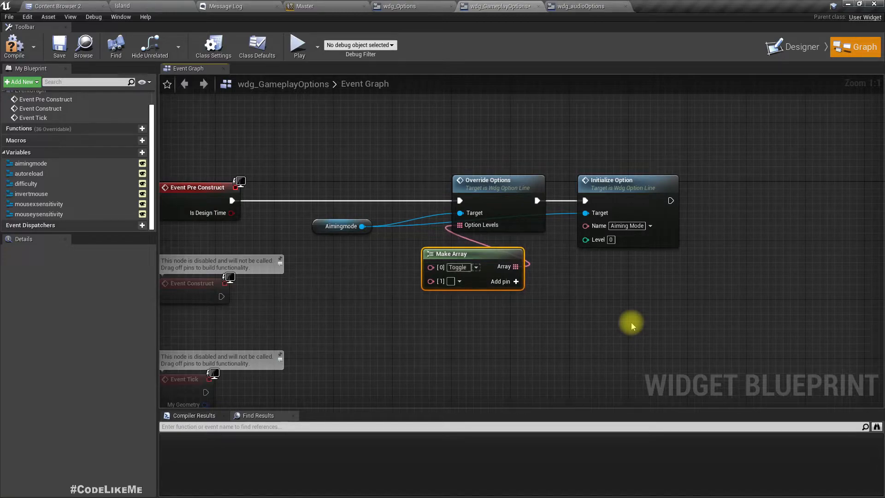
text(Hold)
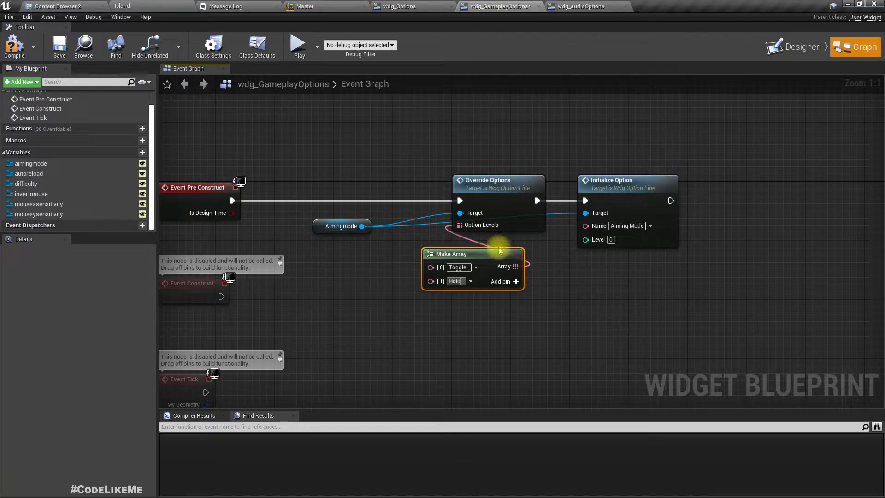
mouse_move(504, 213)
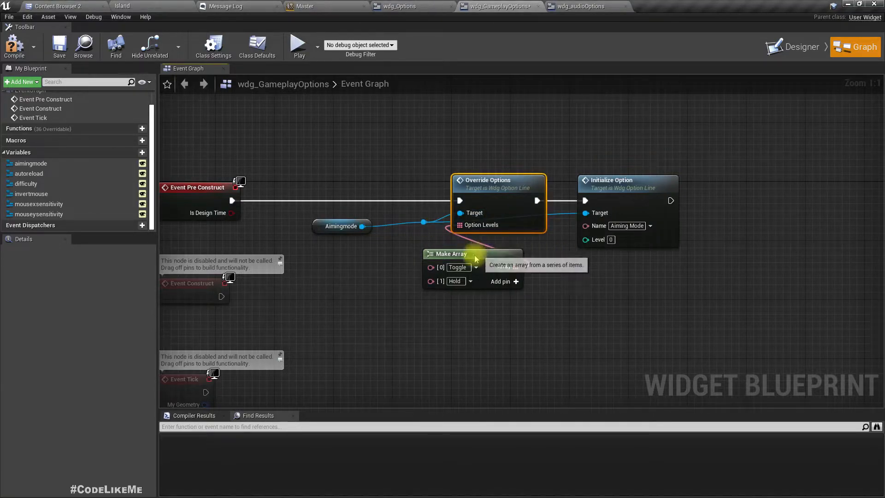
drag(452, 253, 341, 246)
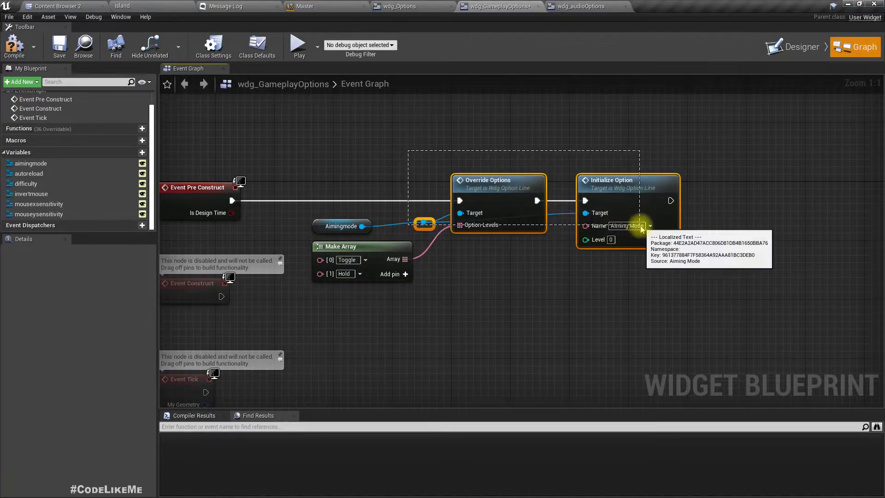
right_click(497, 180)
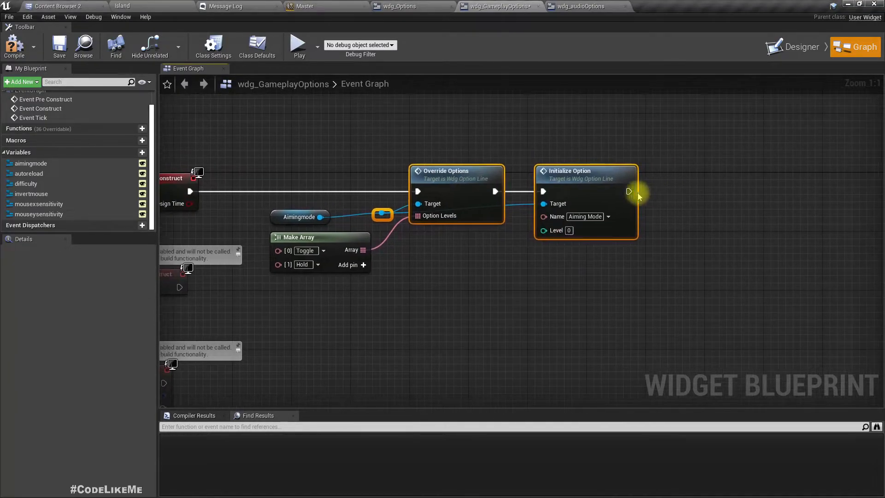
Collapse Override Options, Initialize Option and the reroute into an Initialize Option Line macro.
drag(629, 191, 683, 183)
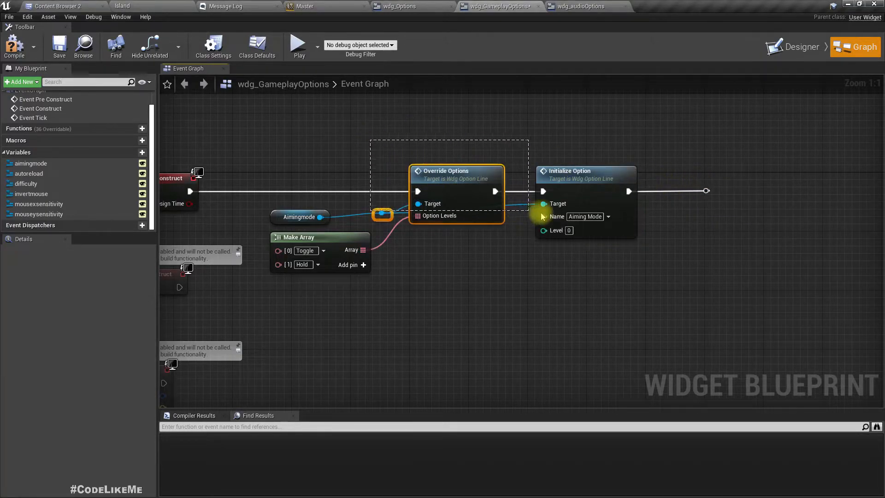
right_click(456, 175)
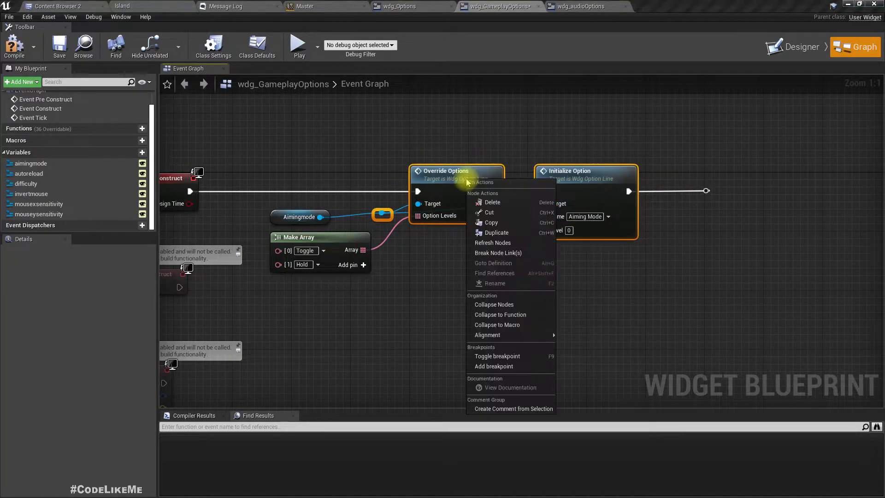
mouse_move(510, 325)
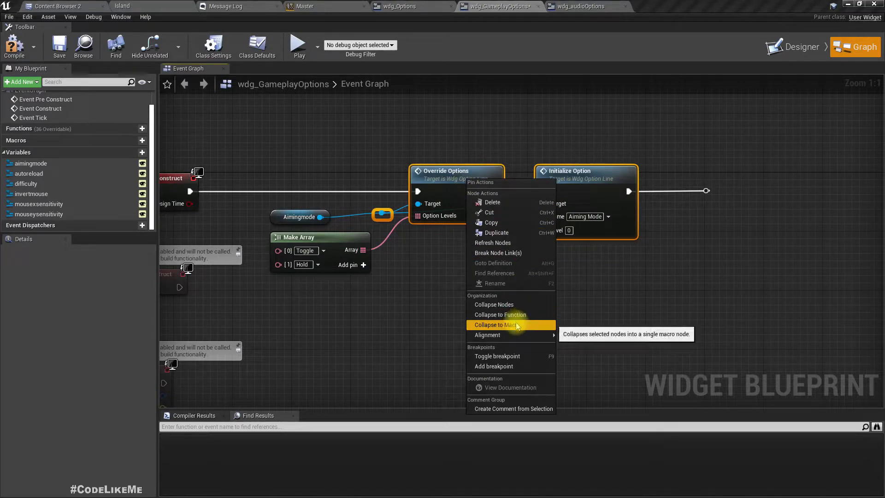
click(496, 324)
text(Initialize Option Line)
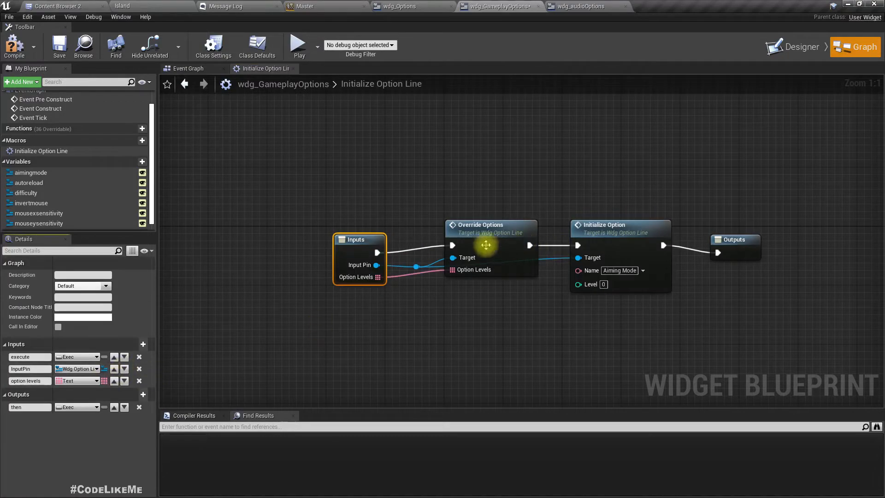
Expose Level as a macro input and return to the event graph.
drag(578, 284, 535, 308)
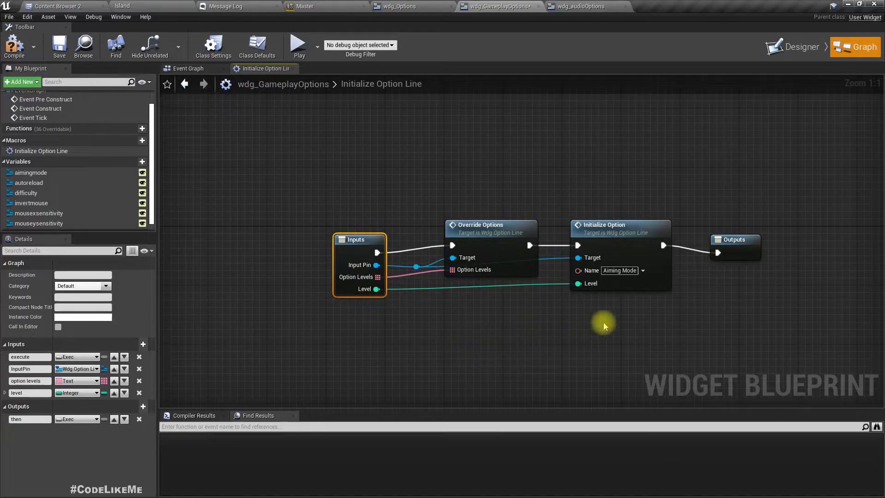
click(188, 69)
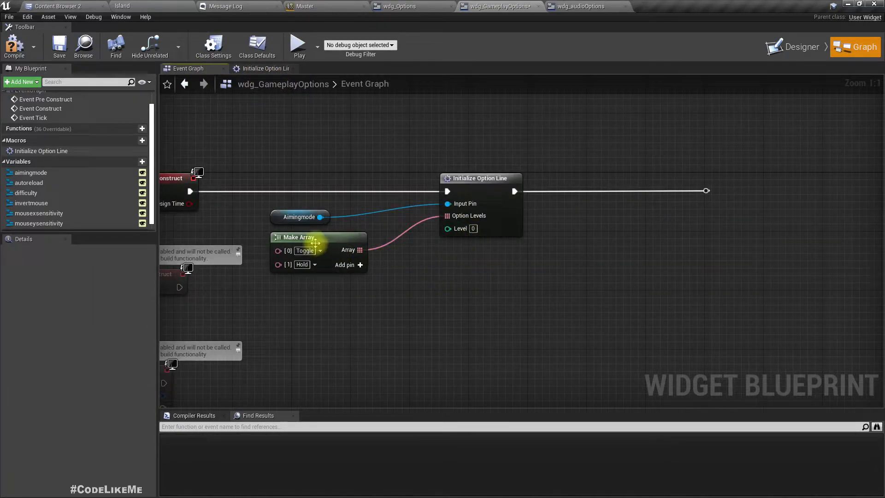
mouse_move(266, 158)
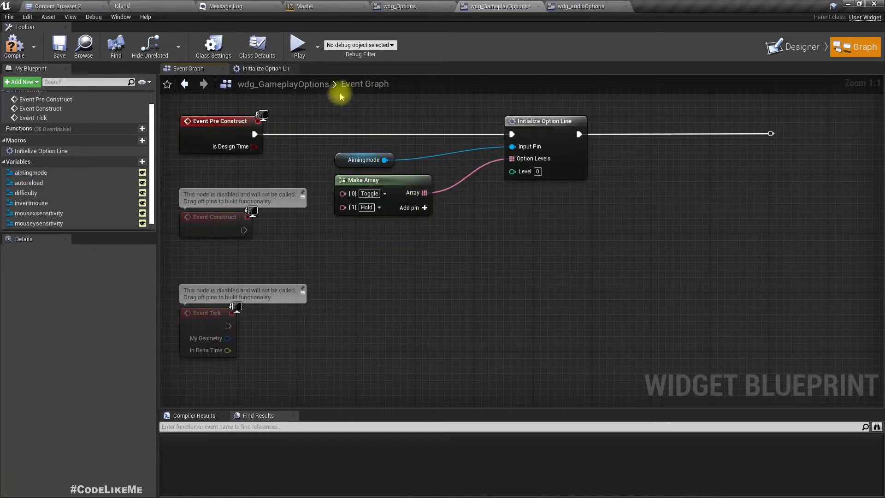
Collapse the macro node, Aimingmode and array into an Initialize Options graph and enter it.
right_click(544, 120)
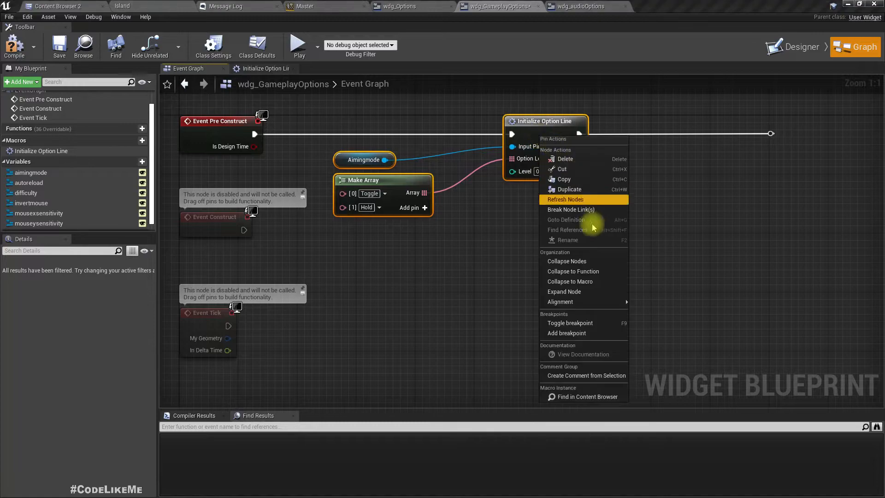
click(567, 261)
text(Initialize Options)
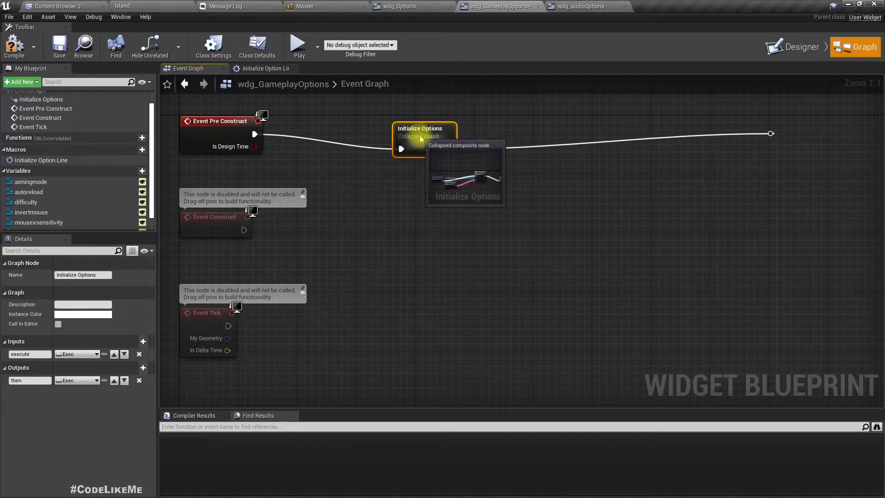
double_click(423, 132)
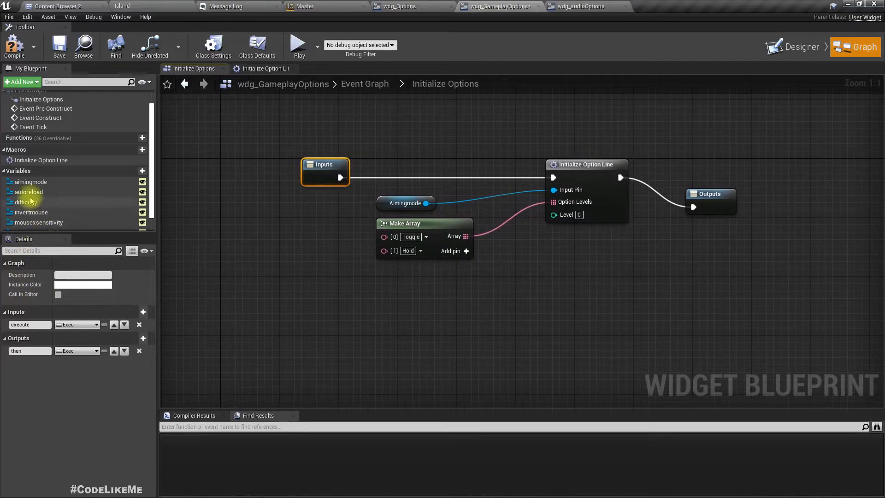
Add a second Initialize Option Line fed by Autoreload and an Enabled/Disabled array.
click(29, 192)
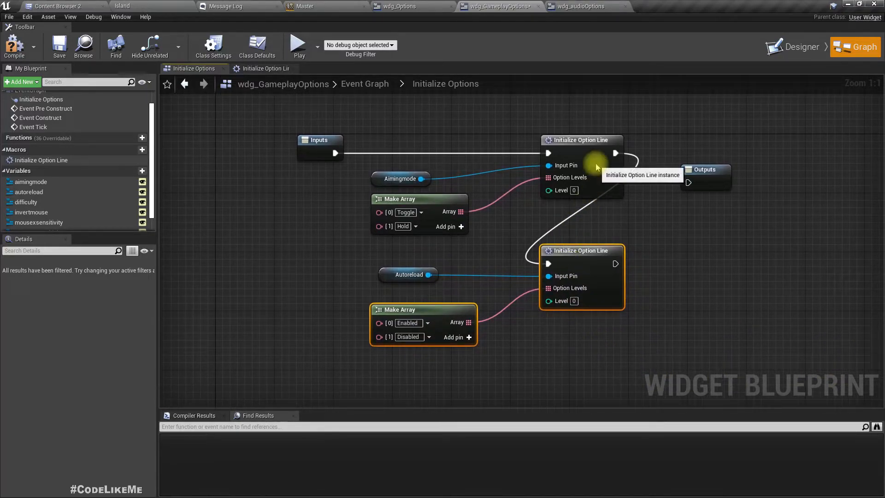
Expose Name as an input of the Initialize Option Line macro and reorder its inputs.
click(260, 68)
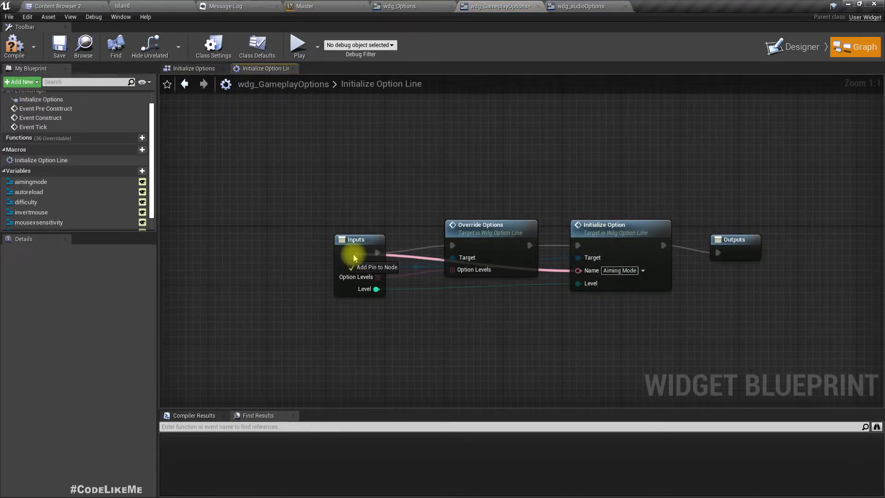
click(377, 267)
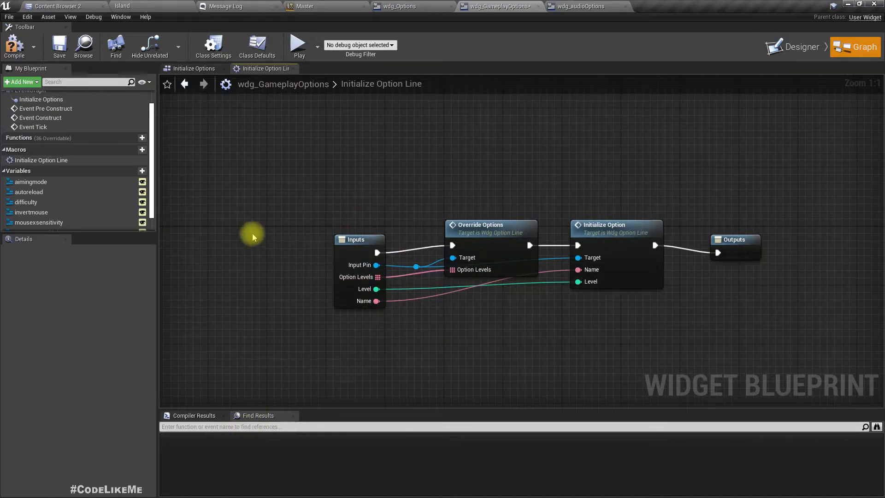
click(358, 240)
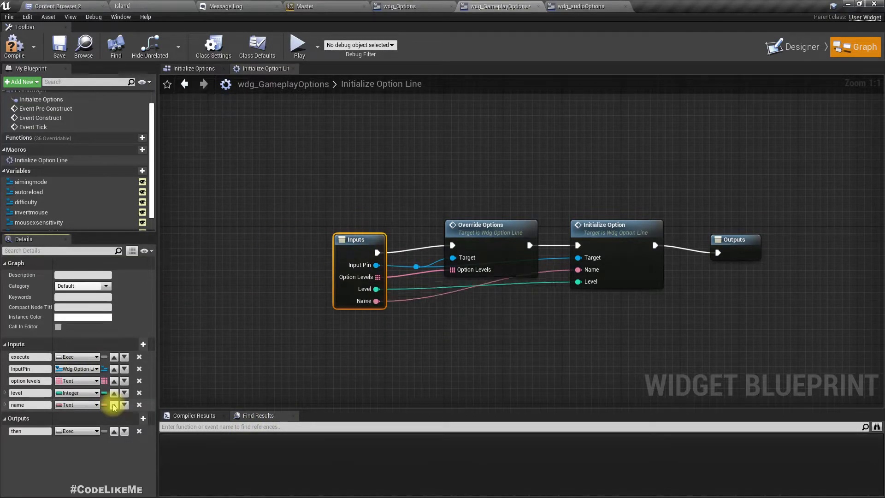
mouse_move(114, 404)
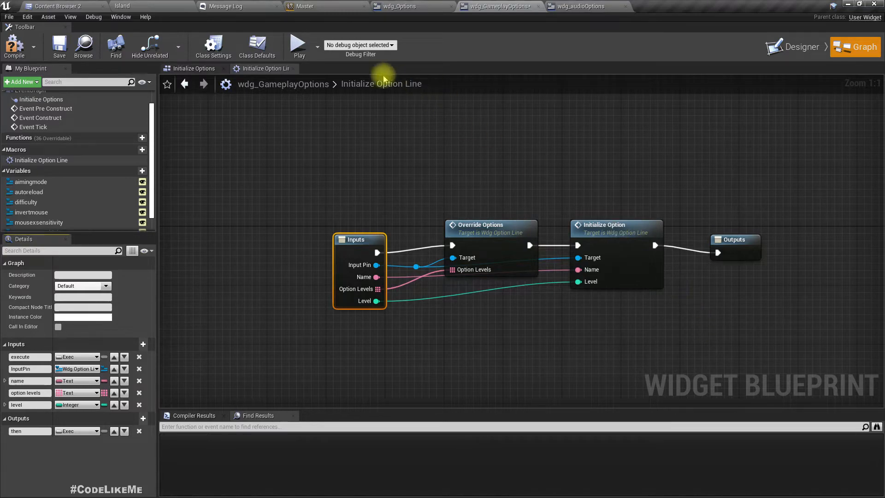
mouse_move(261, 103)
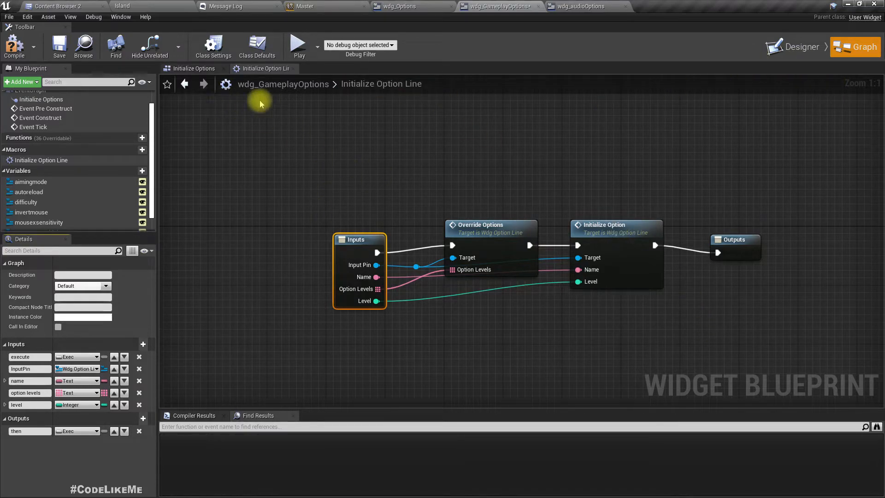
click(195, 68)
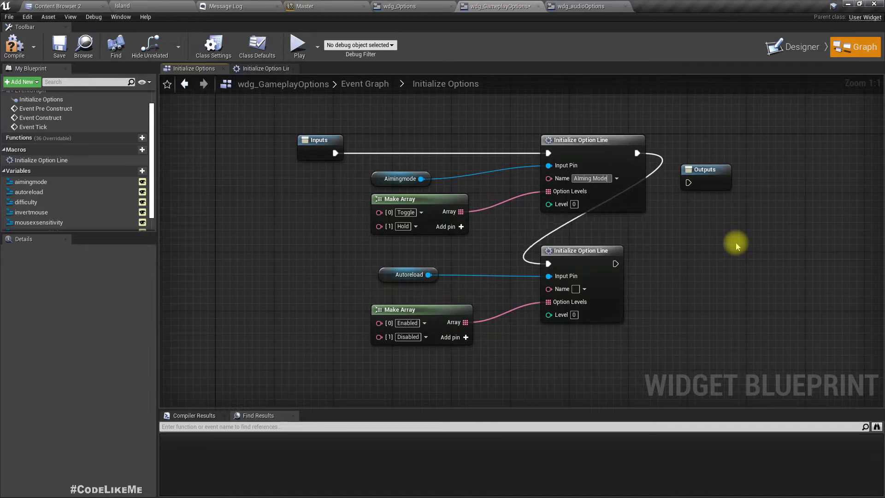
Name the second Initialize Option Line node Auto Reload.
text(A)
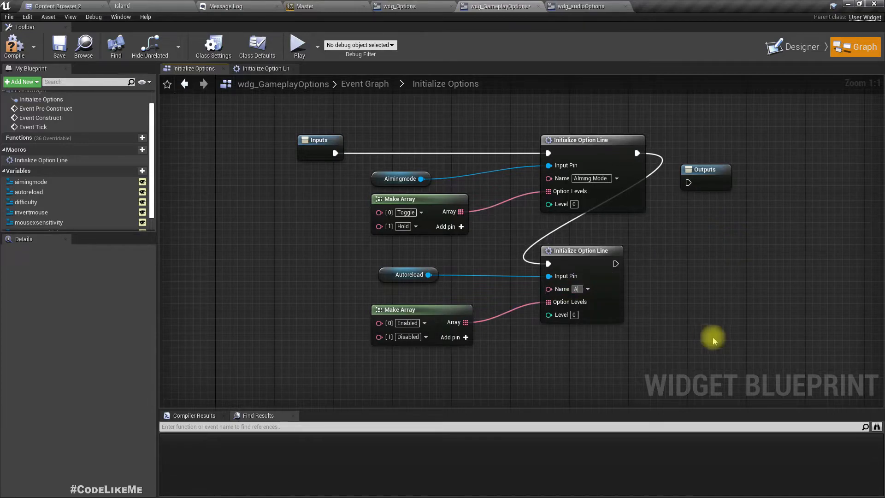
text(Auto Reload)
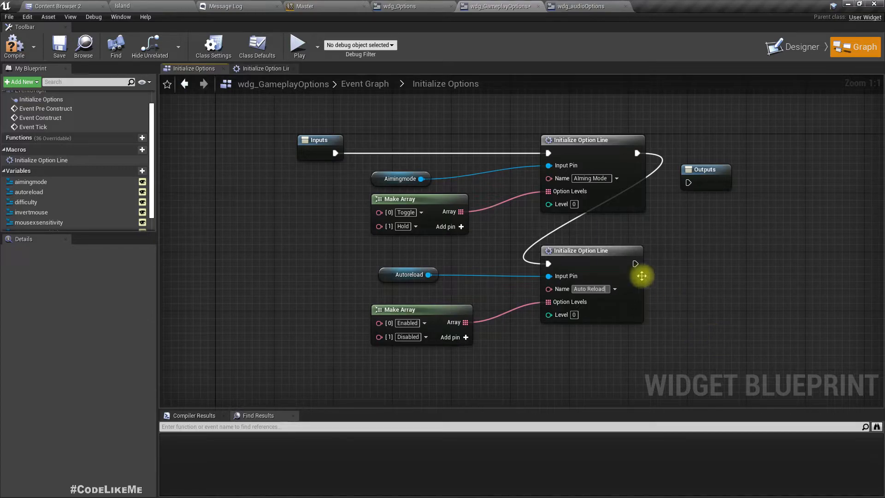
scroll(down, 3)
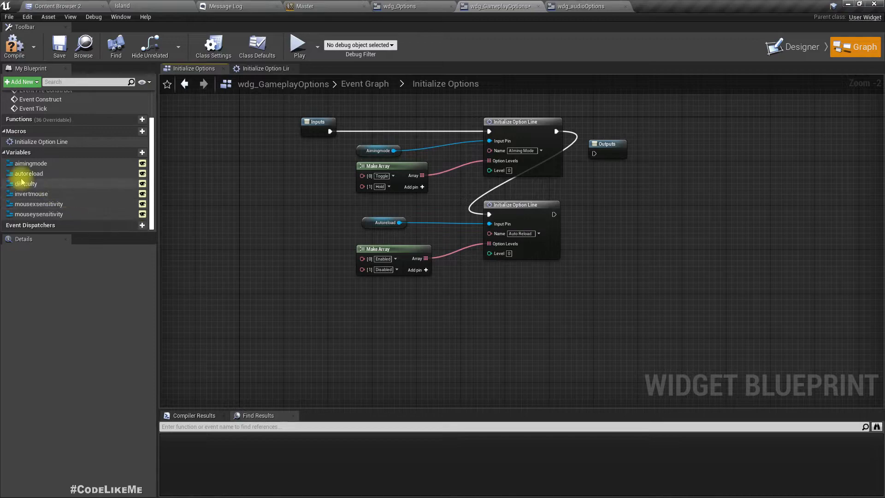
Chain a third option line named Difficulty, fed by Difficulty and an Easy/Medium/Hard array.
click(26, 184)
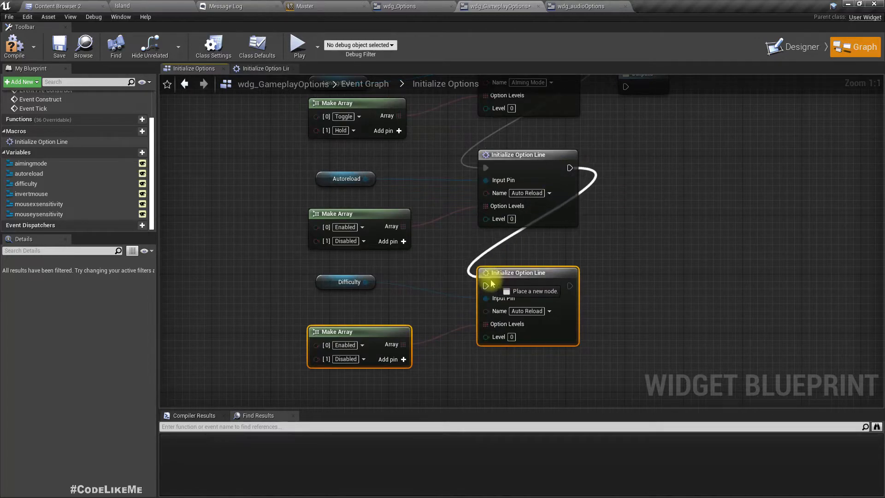
click(403, 359)
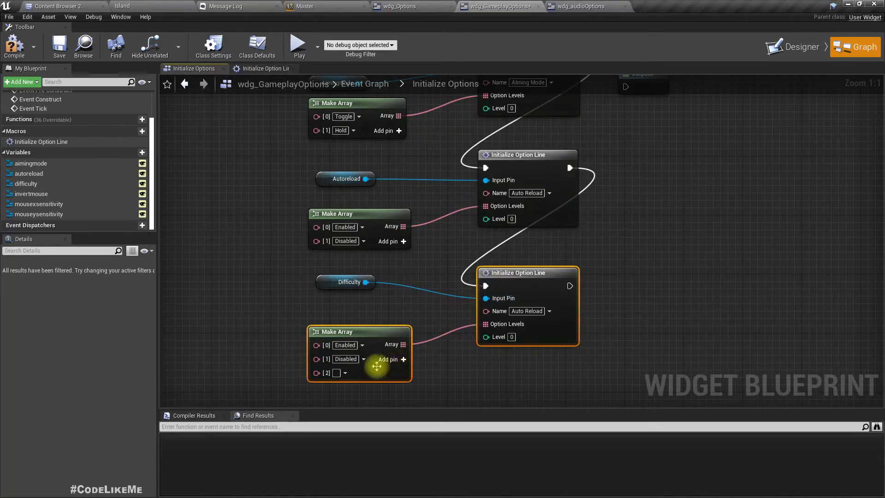
double_click(345, 345)
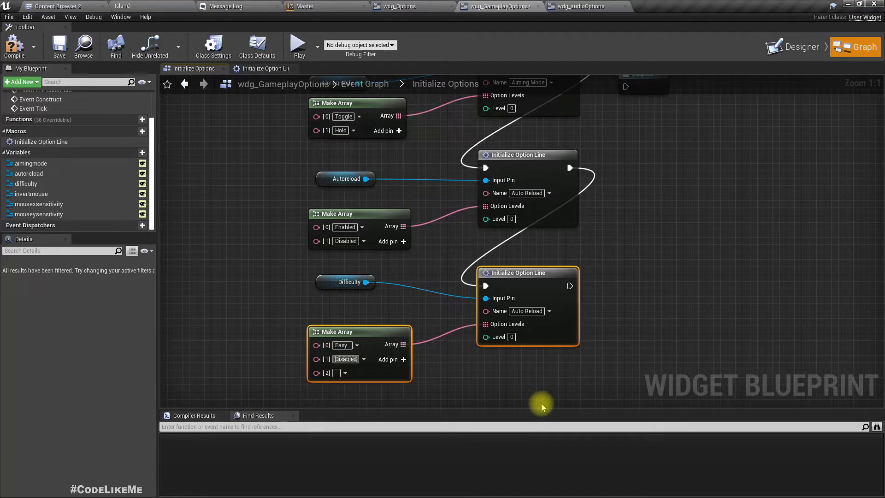
text(Med)
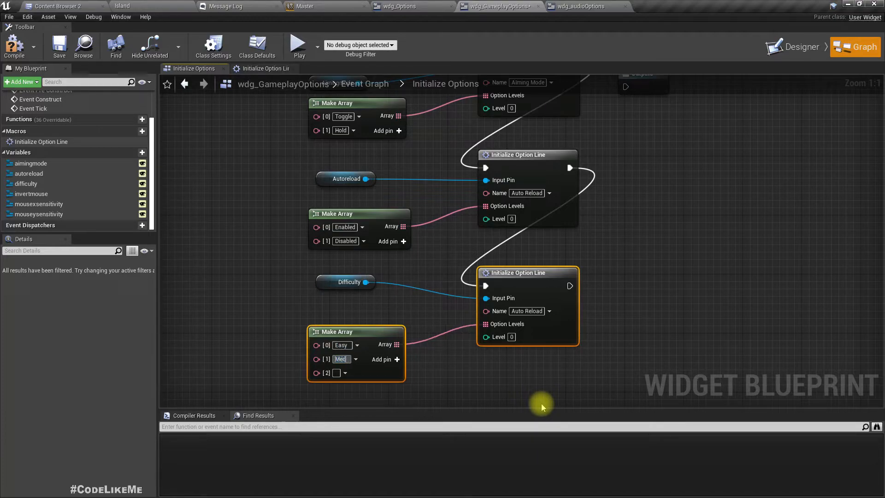
text(Medium)
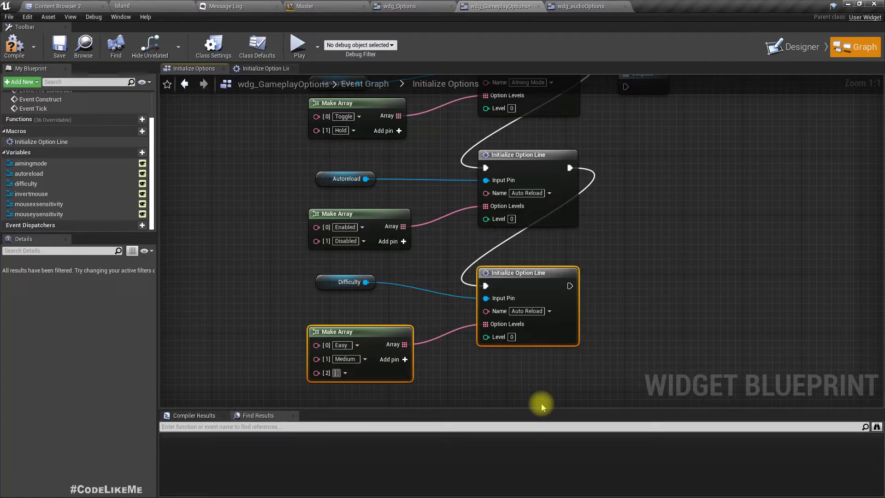
text(Hard)
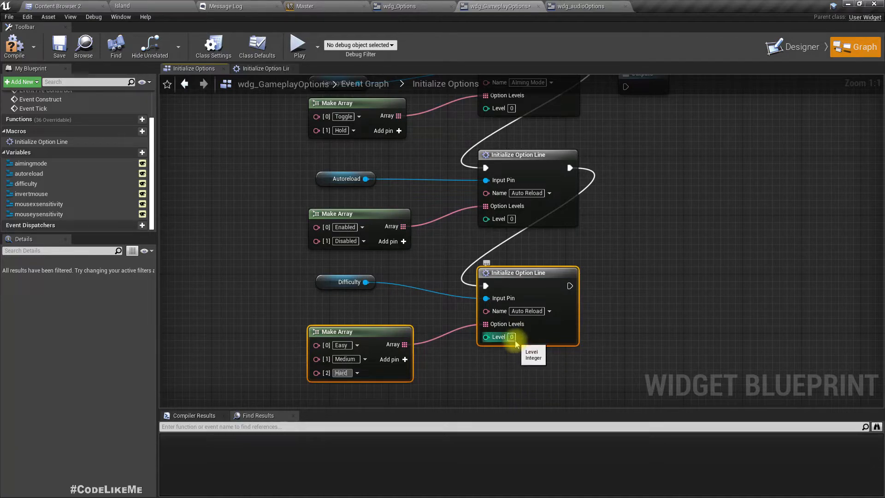
mouse_move(526, 337)
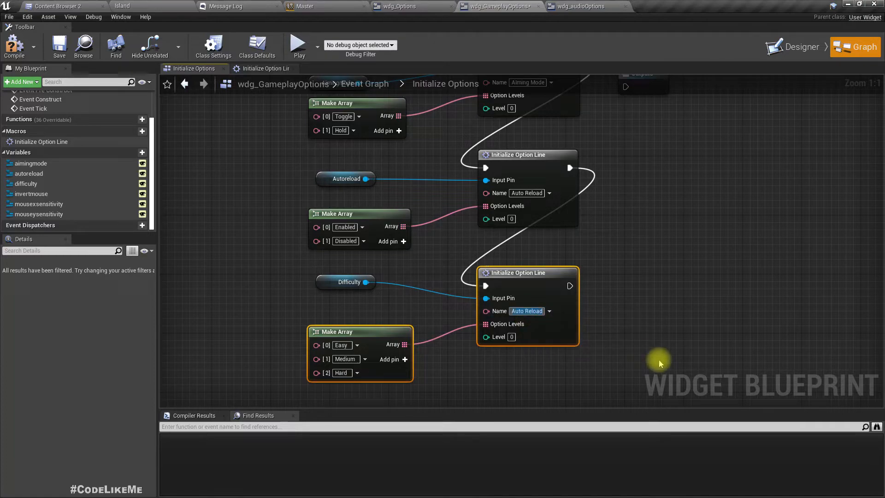
text(Difficyu)
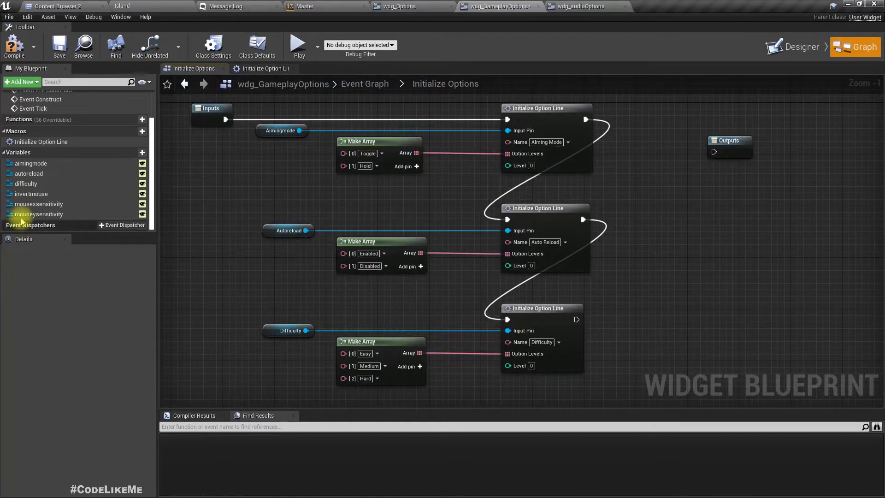
Wire invertmouse into the pasted line, name it Invert Mouse Y Axis, and give its array Enabled and Disabled entries.
scroll(down, 3)
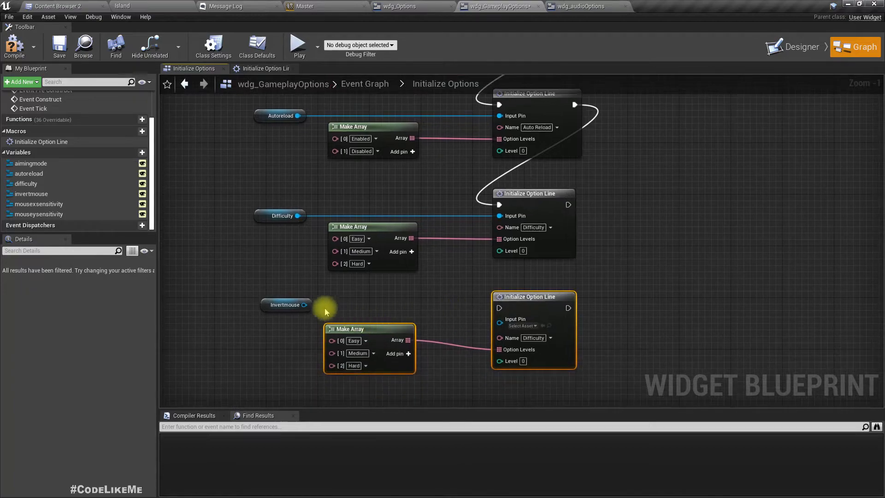
drag(303, 305, 499, 308)
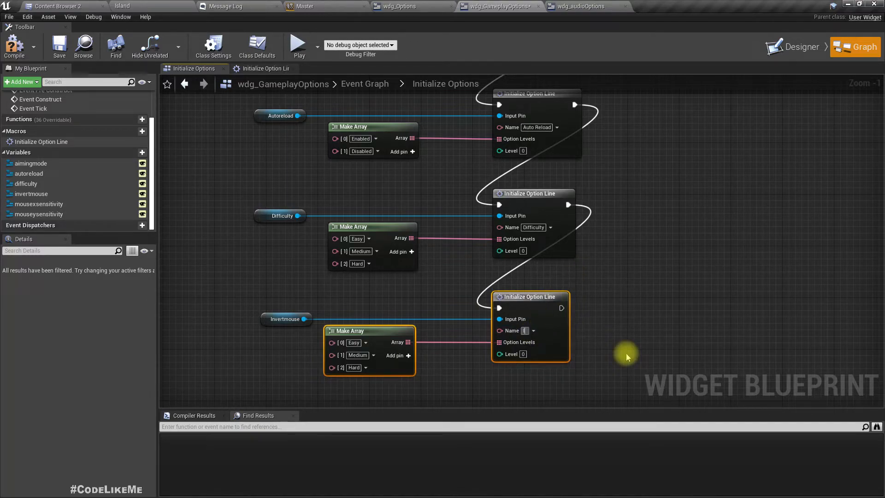
text(Invert Mouse Y Axis)
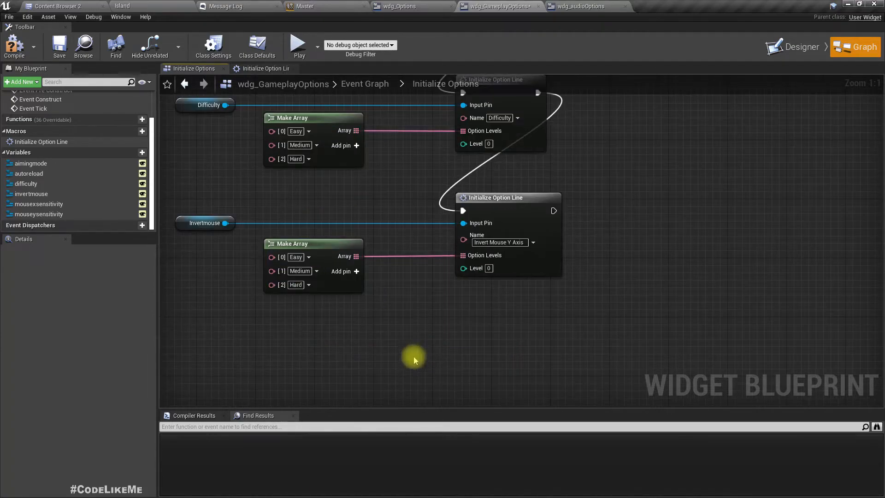
mouse_move(323, 285)
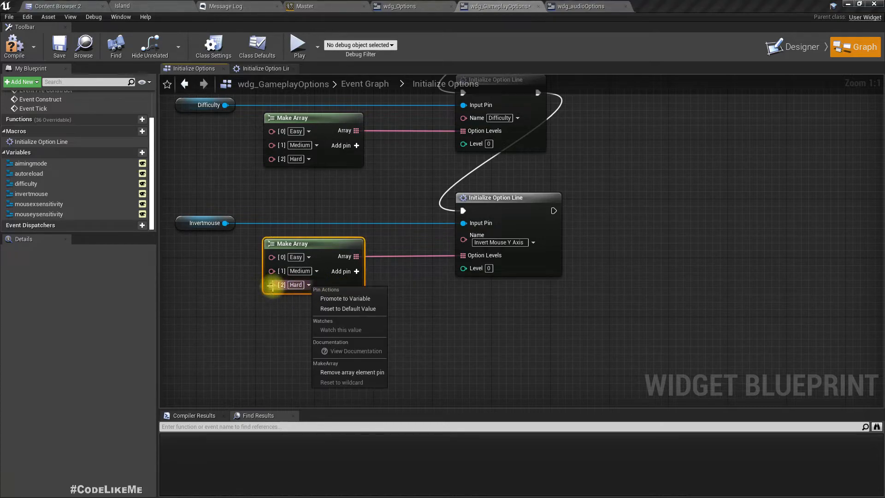
click(352, 371)
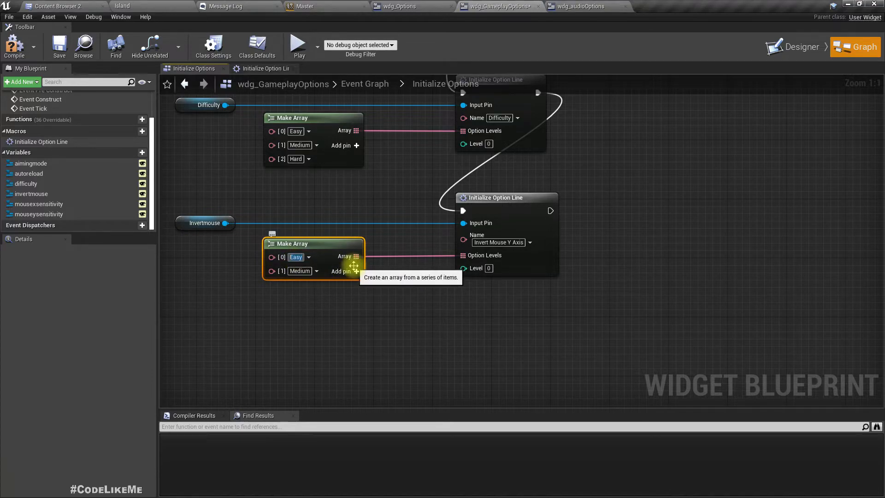
text(Enabled)
click(303, 270)
text(Disab)
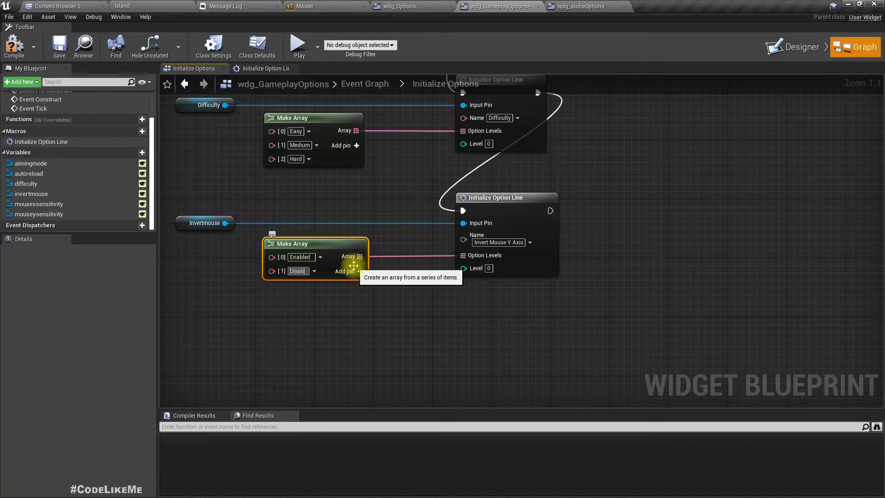
scroll(down, 3)
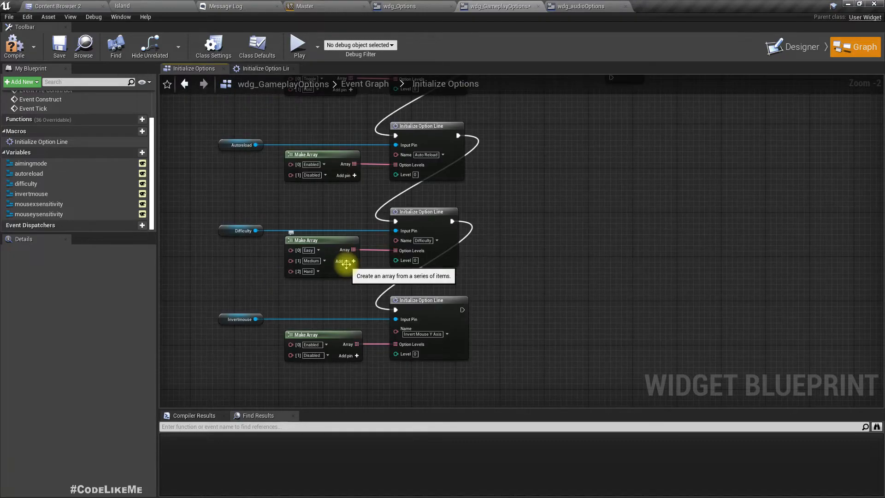
mouse_move(39, 204)
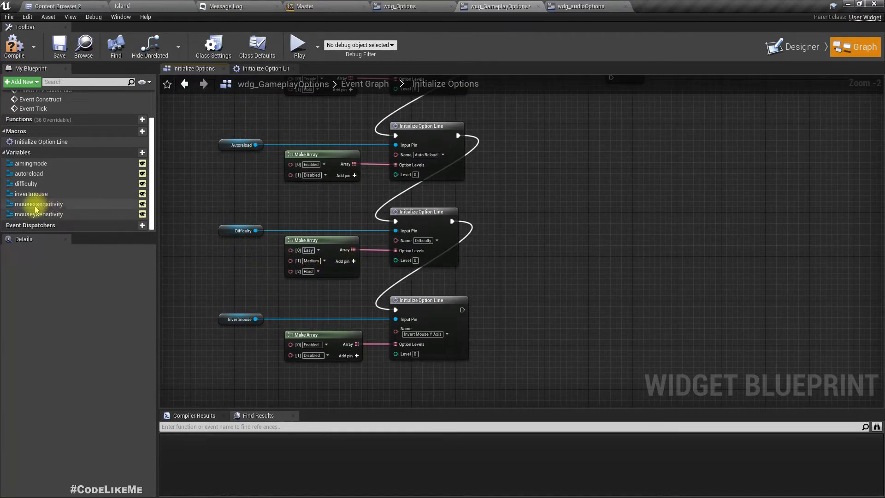
Place a mousexsensitivity getter and add an Initialize Option node from it.
click(39, 204)
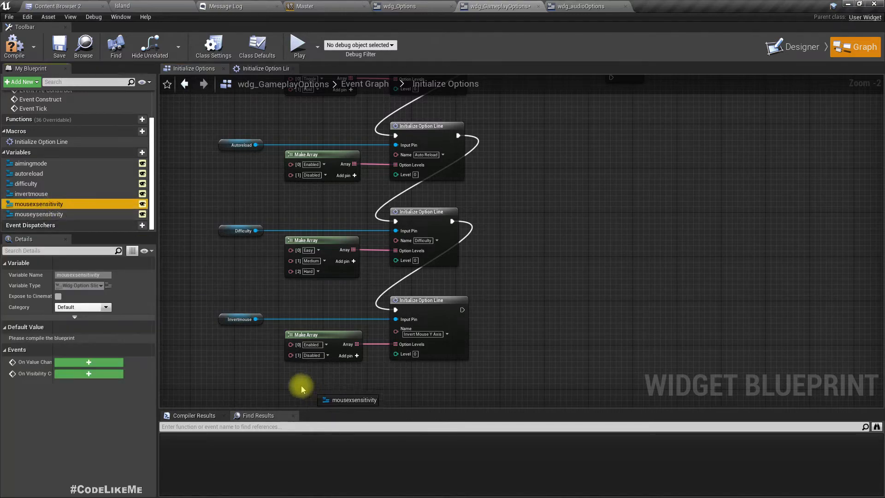
click(300, 388)
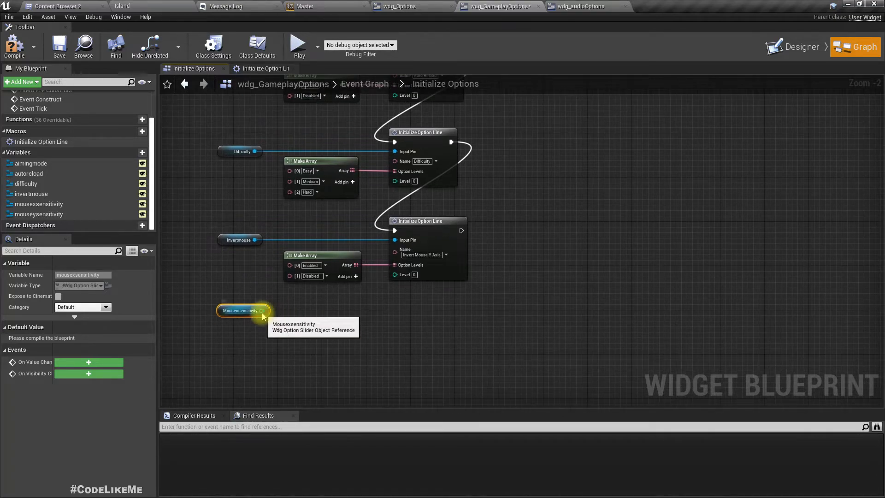
drag(263, 310, 316, 313)
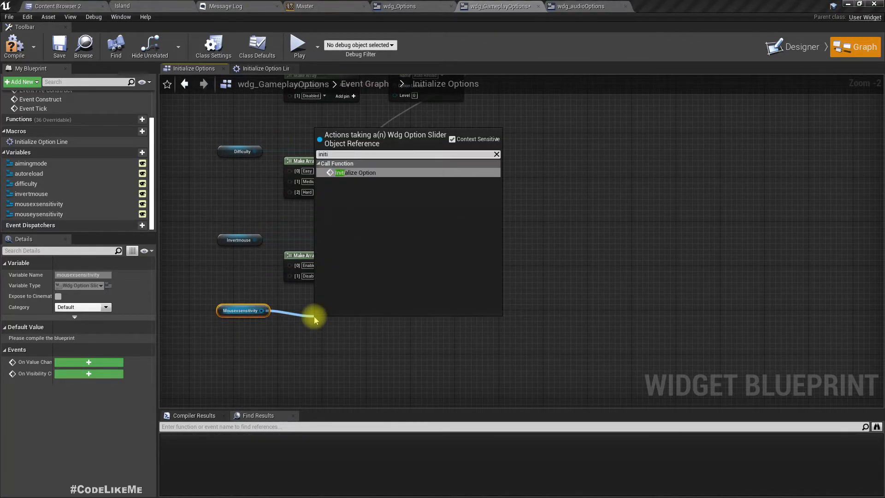
click(357, 172)
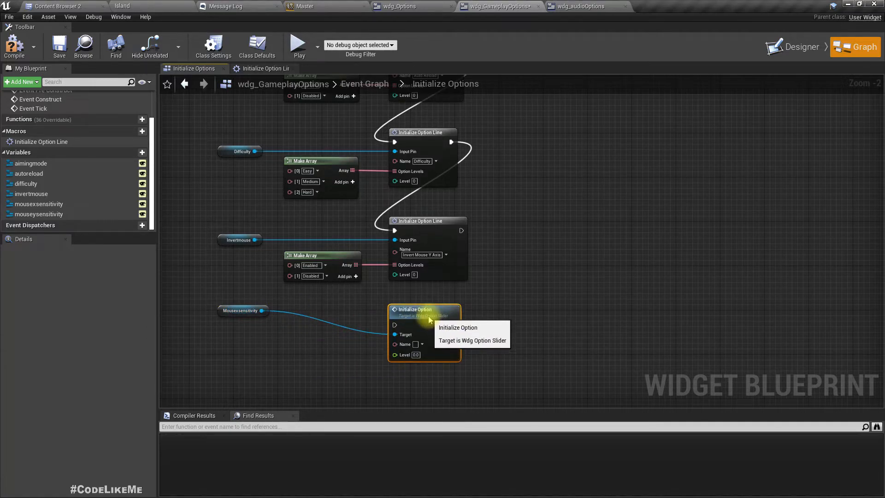
Chain the slider node after the invert mouse line and name it Mouse X Sensitivity at level 0.5.
click(243, 311)
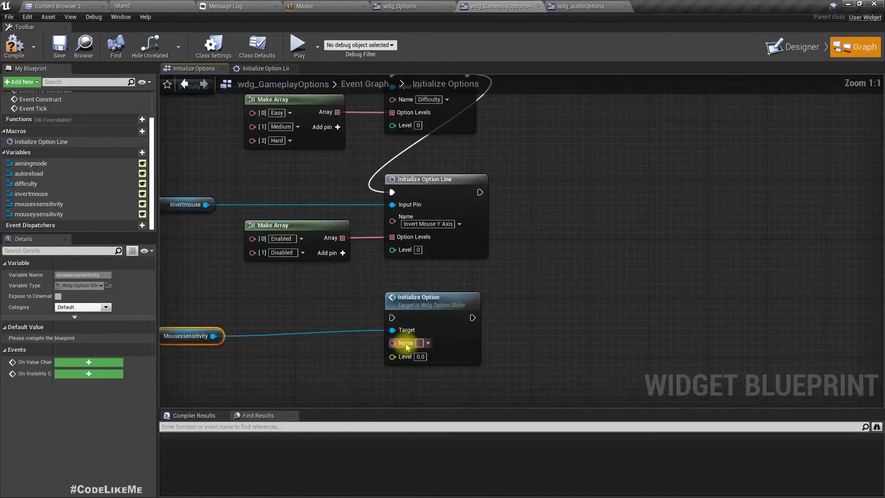
drag(479, 193, 390, 317)
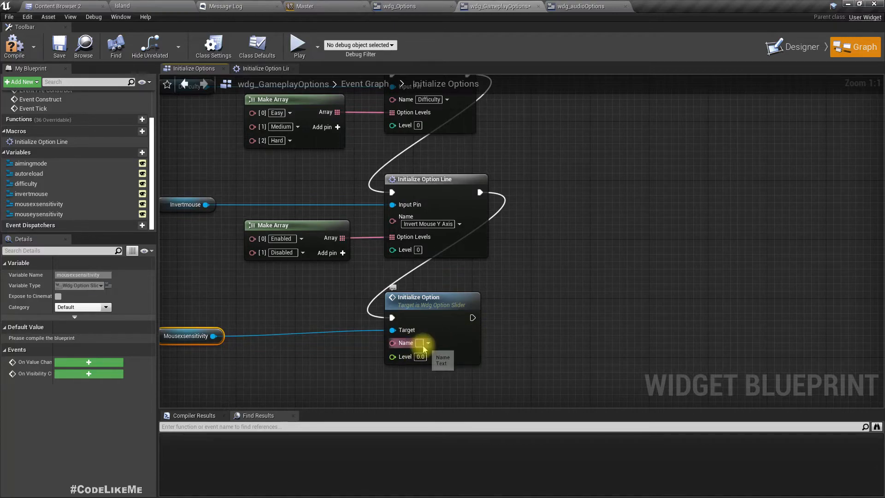
text(Mouse X Sensitivity)
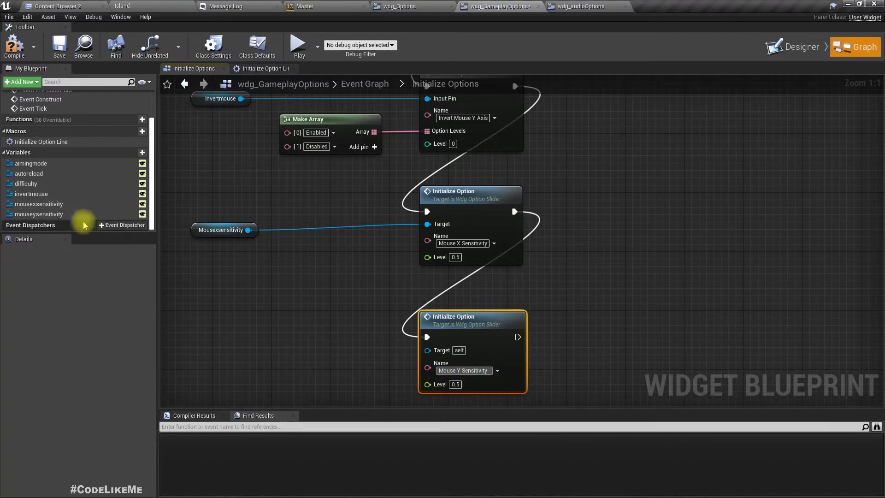
Feed mouseysensitivity into the second slider node, then return to the main Event Graph.
click(37, 214)
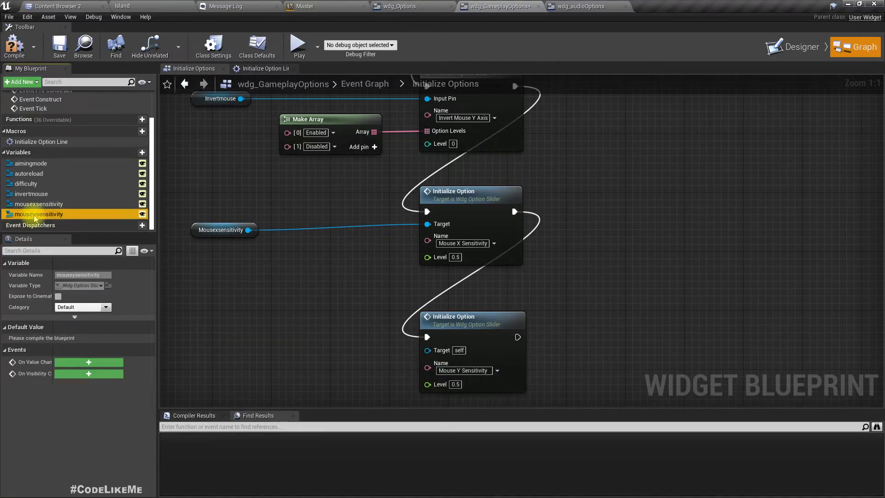
drag(38, 214, 222, 362)
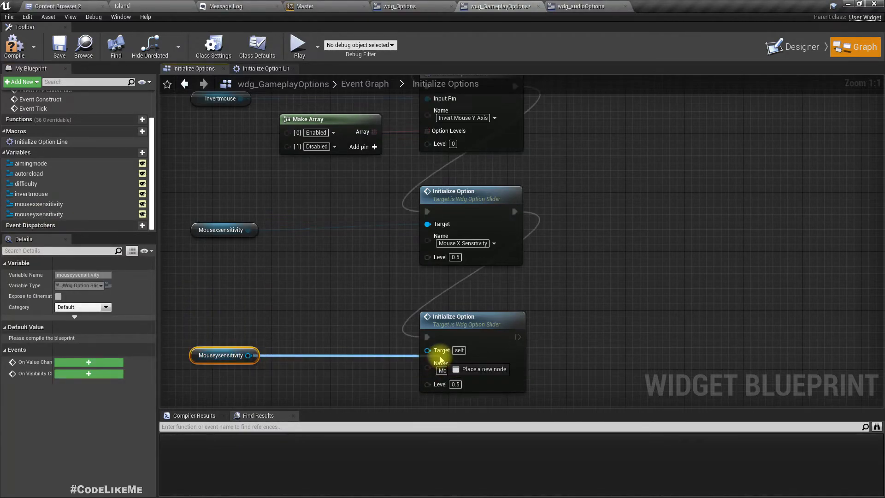
scroll(down, 3)
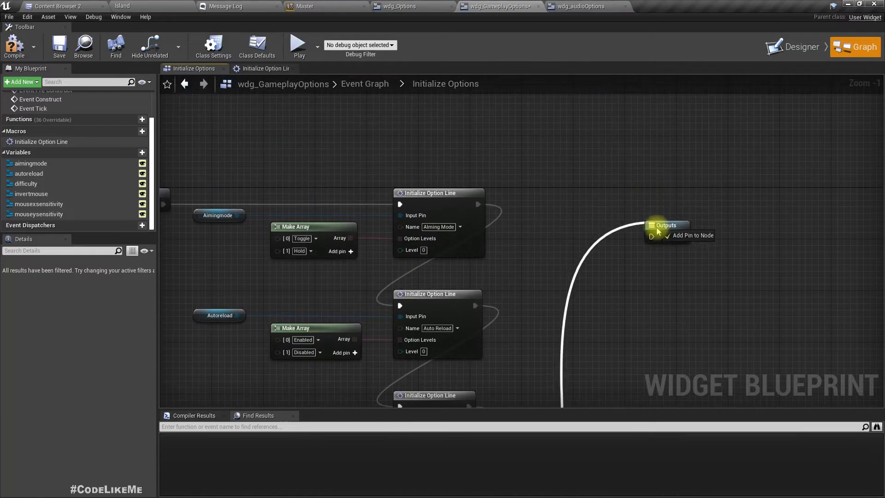
click(666, 206)
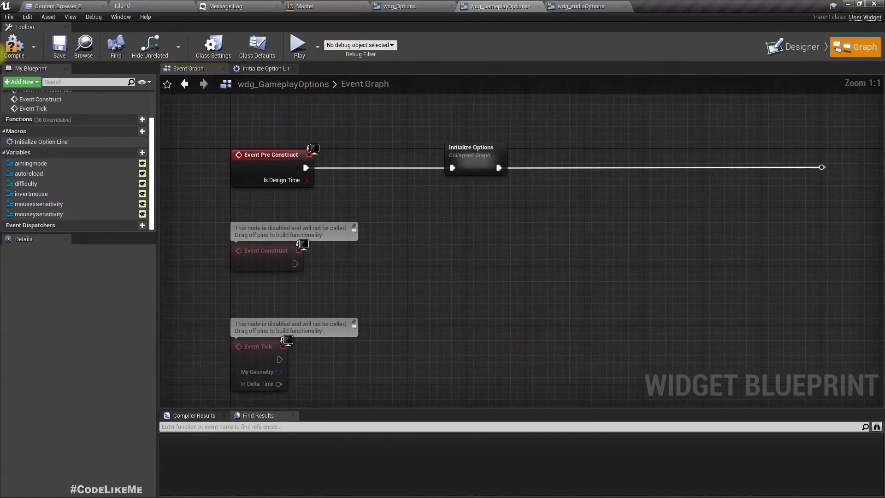
Check the Invert Mouse Y Axis and Mouse Y Sensitivity rows in the Designer preview before a test run.
click(800, 36)
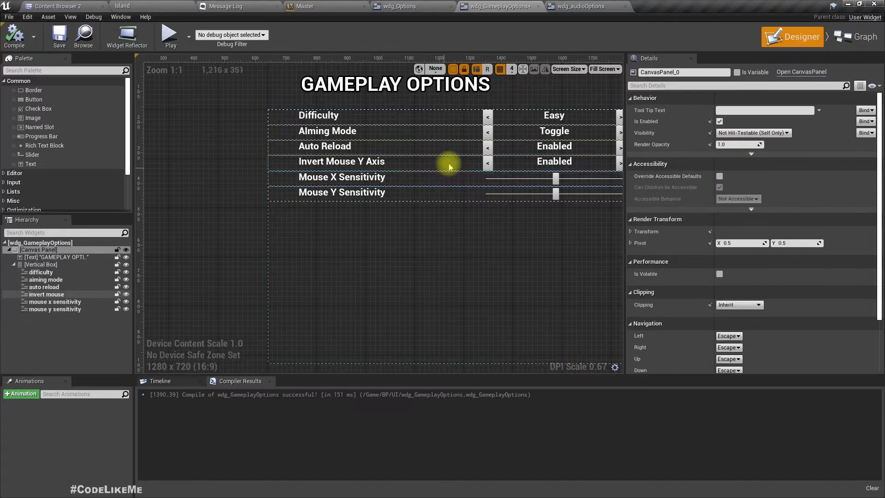
click(341, 160)
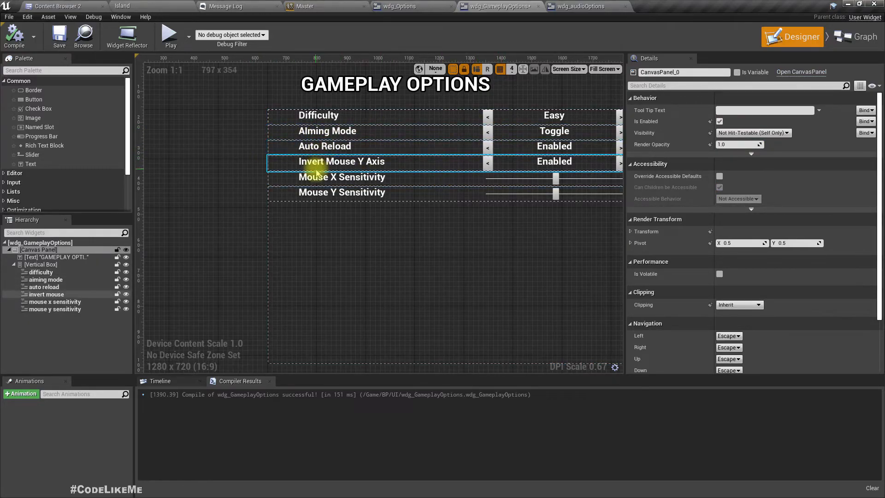
click(342, 192)
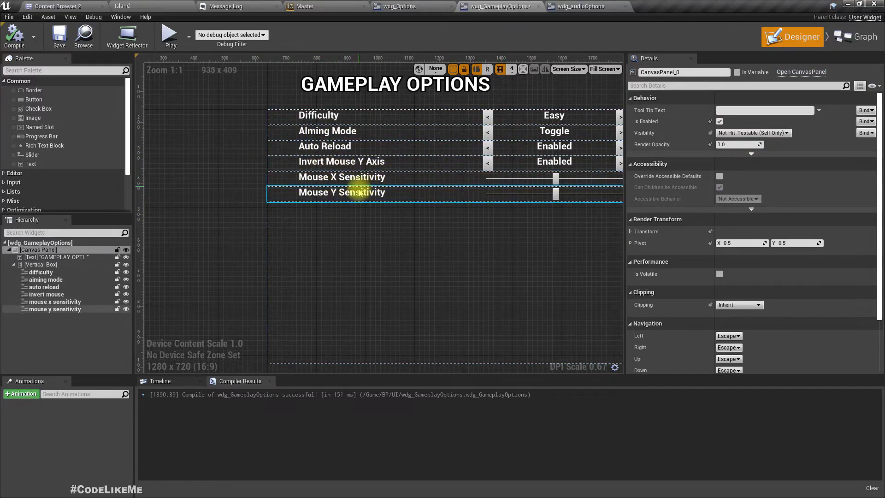
scroll(down, 3)
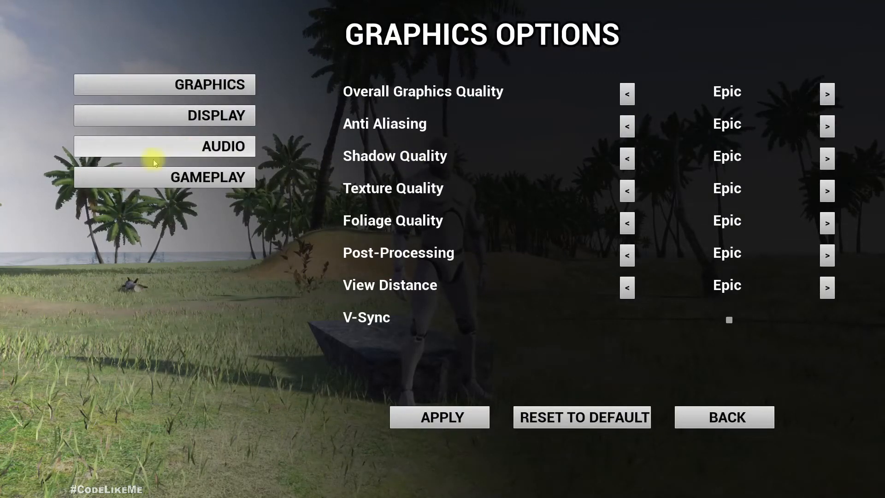
Give all six option rows 20.0 bottom slot padding and compile the widget.
click(164, 177)
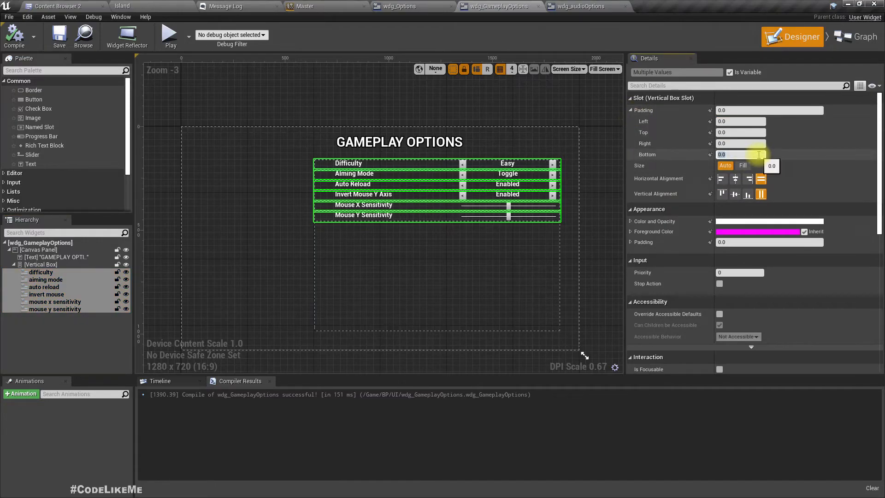
text(20.0)
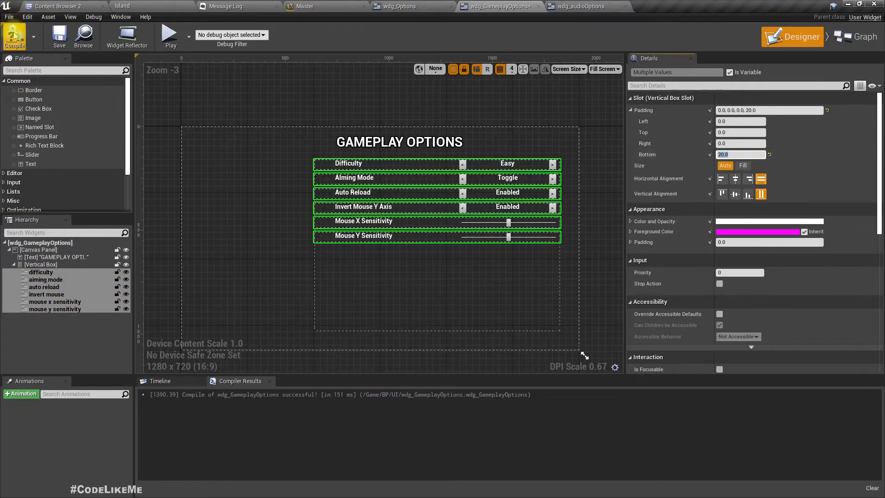
click(121, 6)
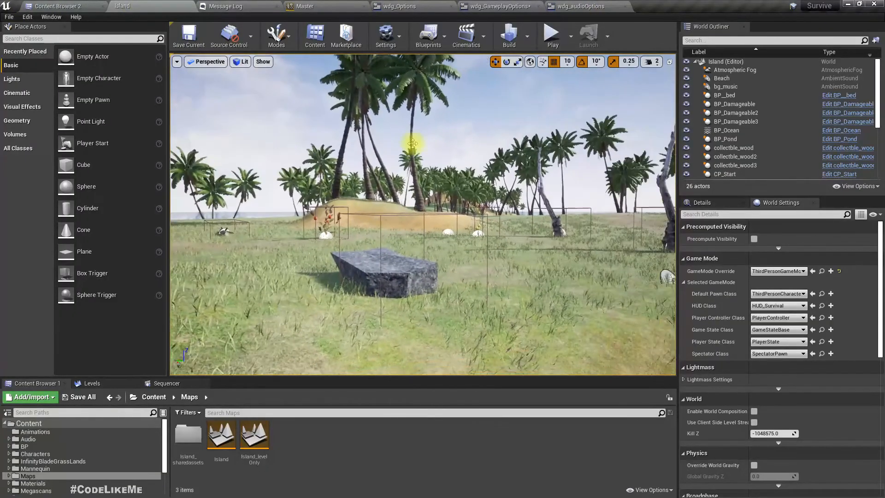
click(550, 35)
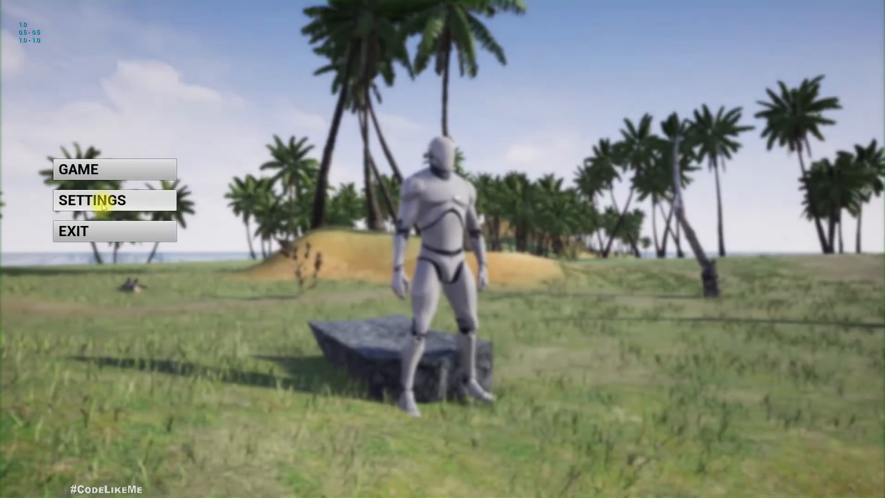
click(93, 200)
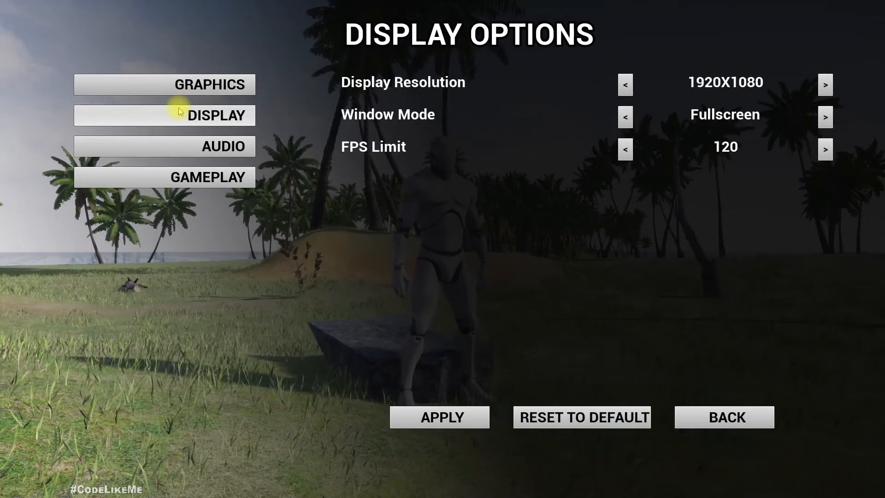
click(164, 146)
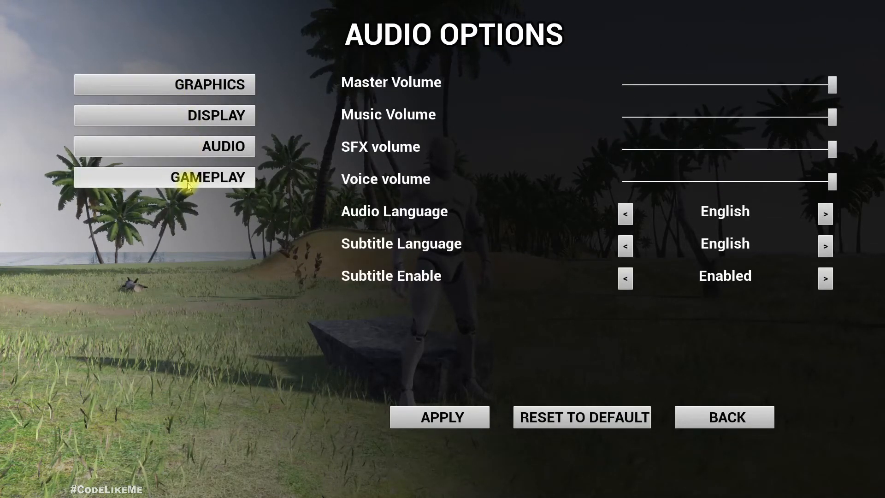
click(164, 85)
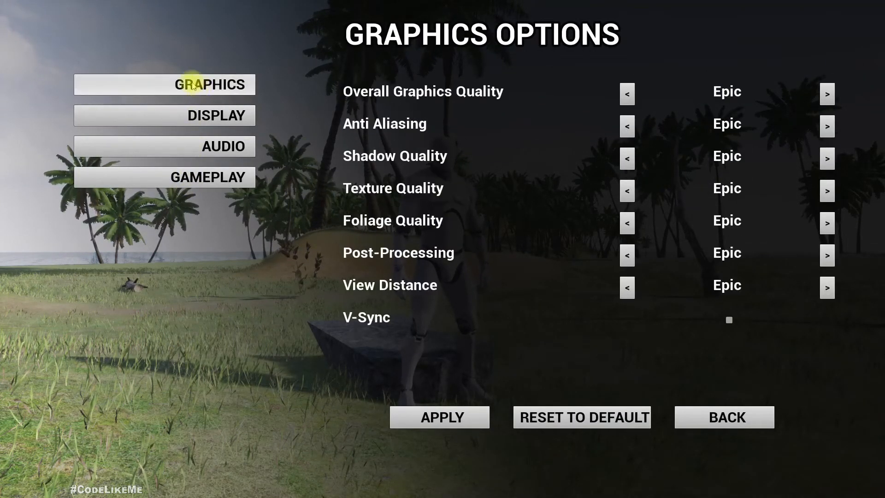
mouse_move(186, 145)
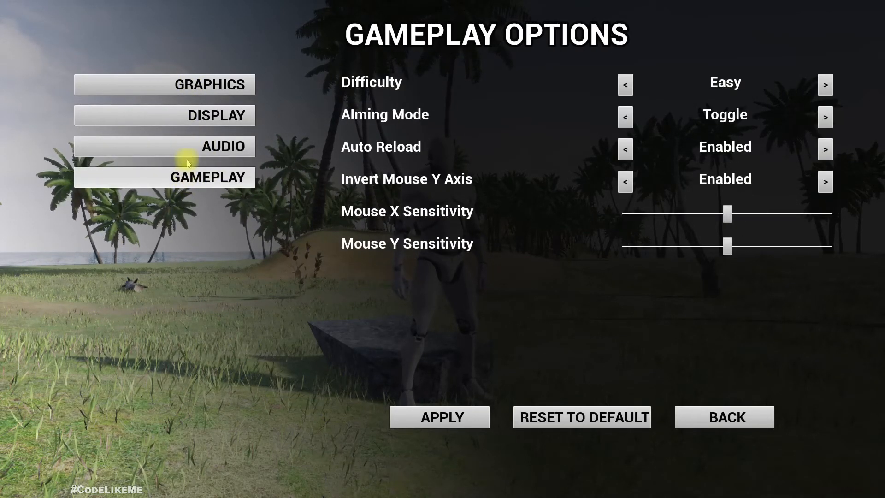
click(164, 147)
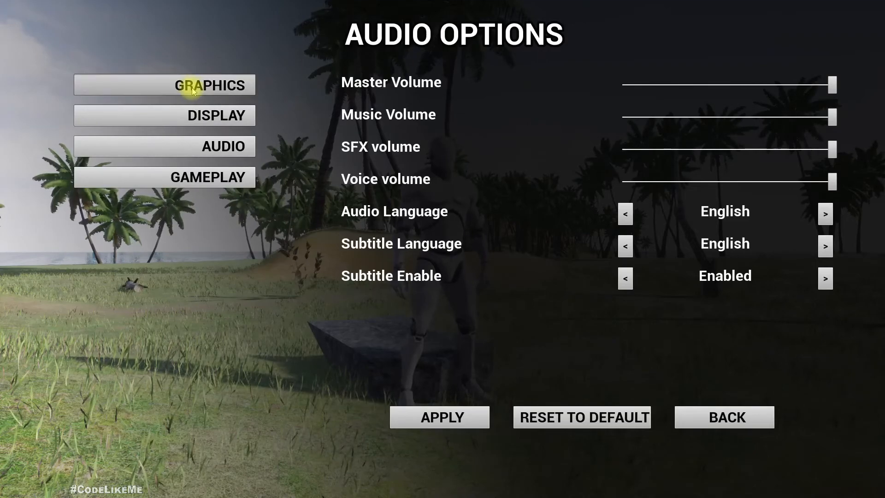
click(165, 84)
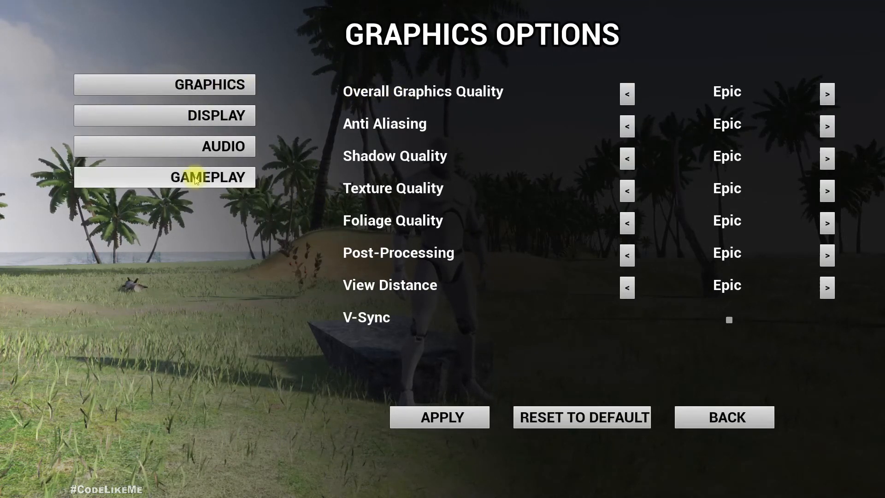
click(164, 116)
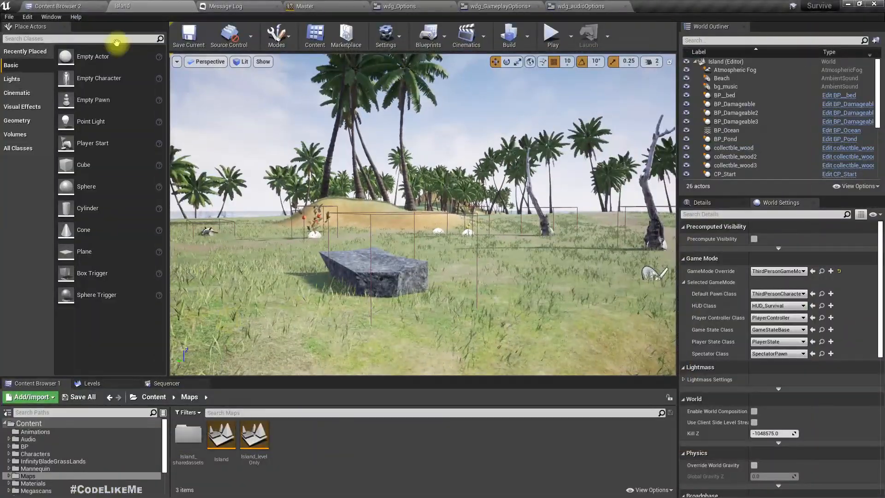
In wdg_graphic_options, replace the Border around the option rows with its child contents.
click(56, 6)
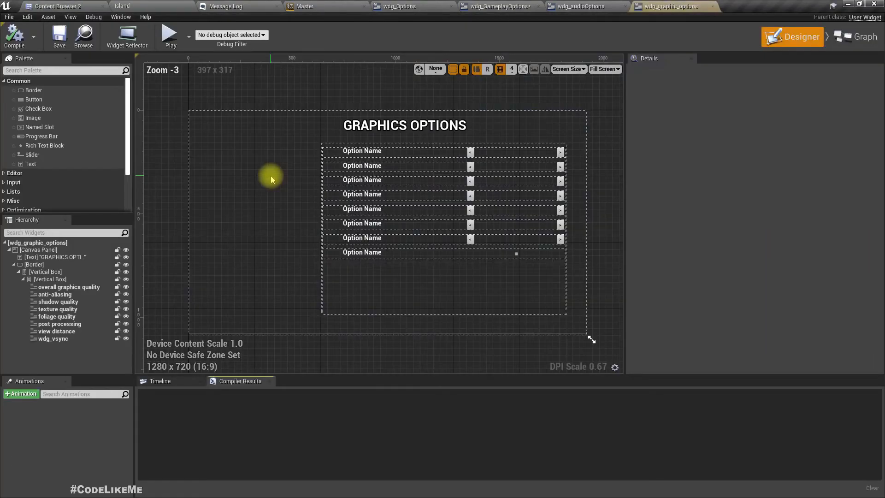
click(336, 147)
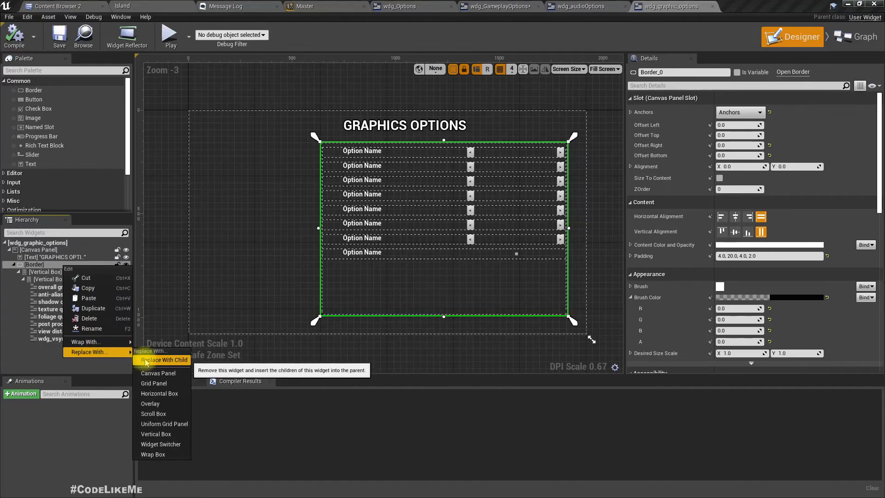
click(165, 359)
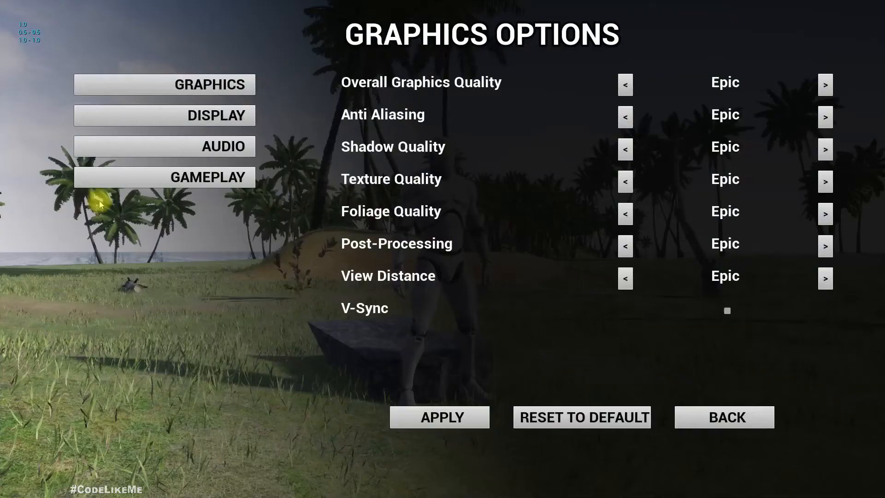
In the running game, check the Audio and Gameplay pages and step Difficulty and Auto Reload to their next values.
click(164, 115)
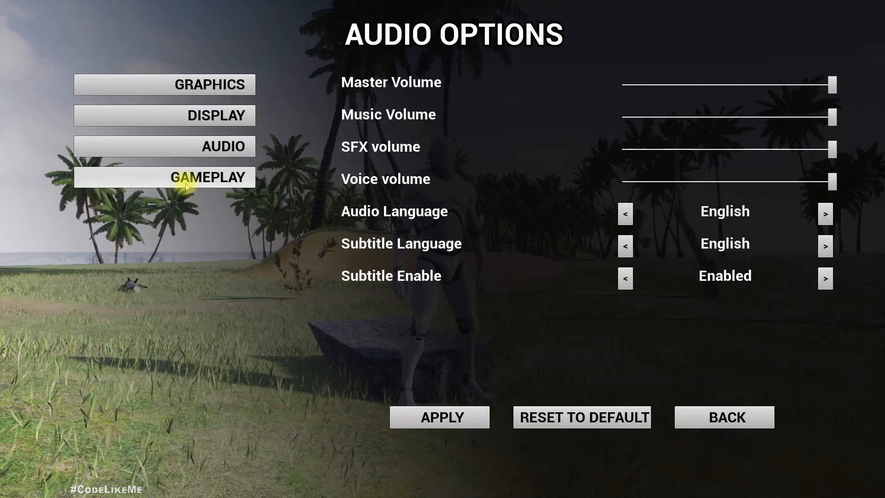
click(164, 177)
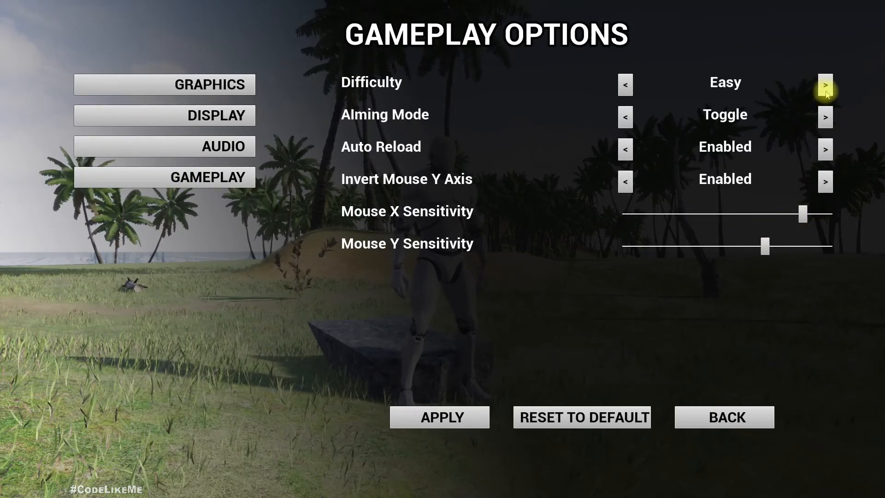
click(825, 83)
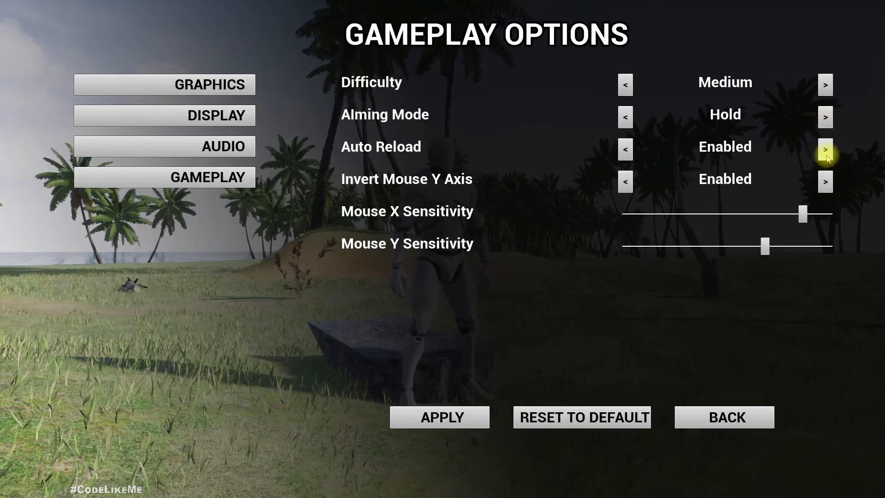
click(625, 149)
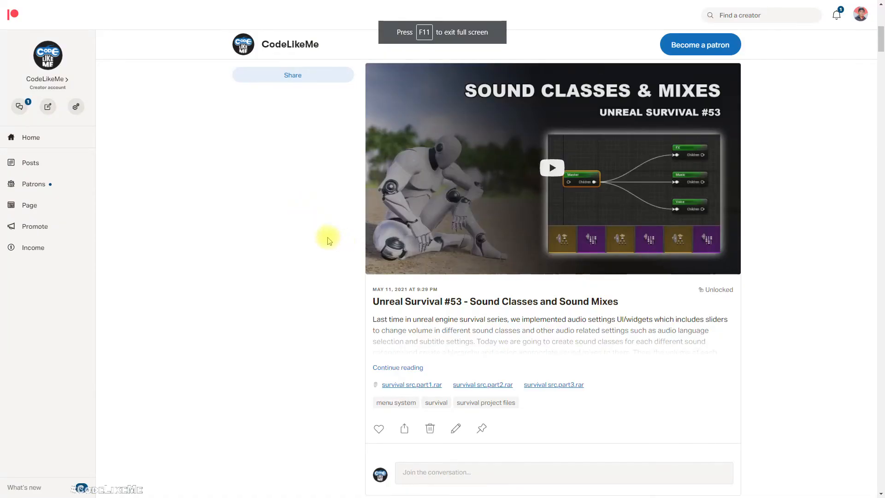
scroll(down, 3)
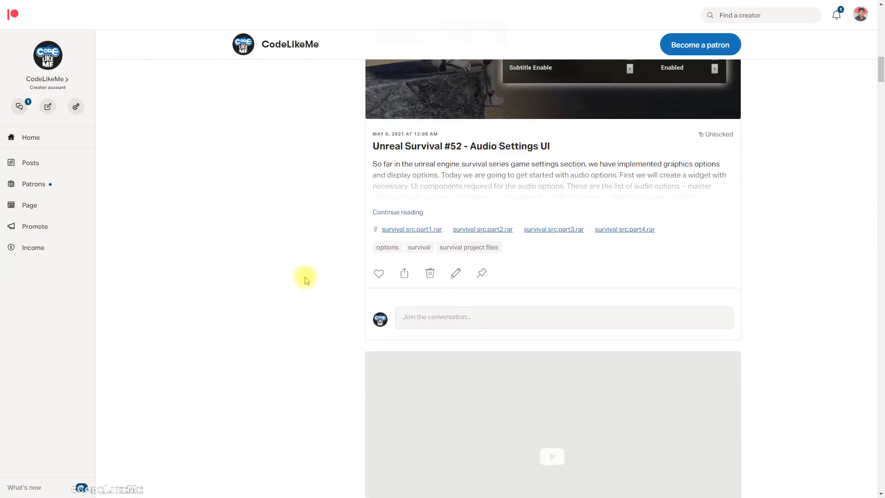
scroll(down, 3)
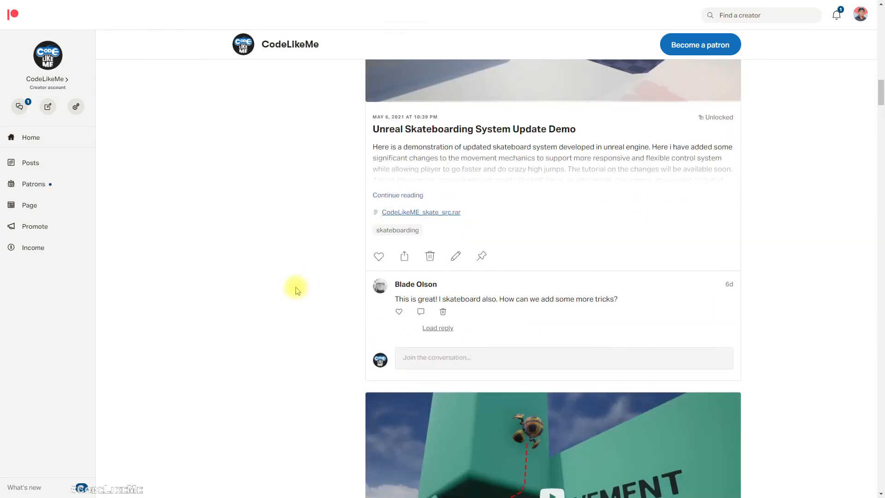
scroll(down, 3)
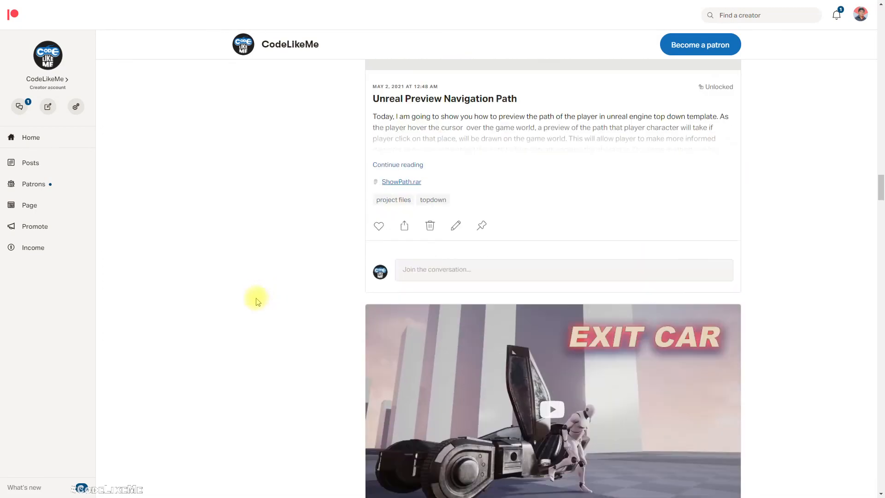
scroll(down, 3)
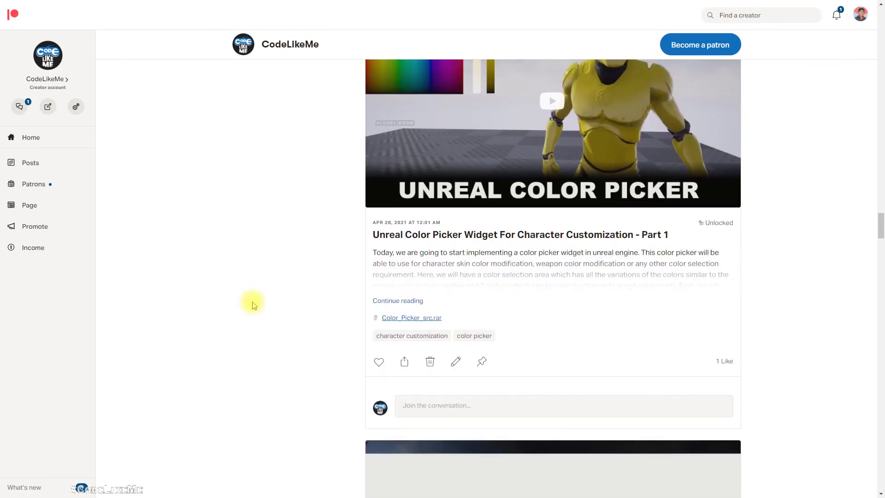